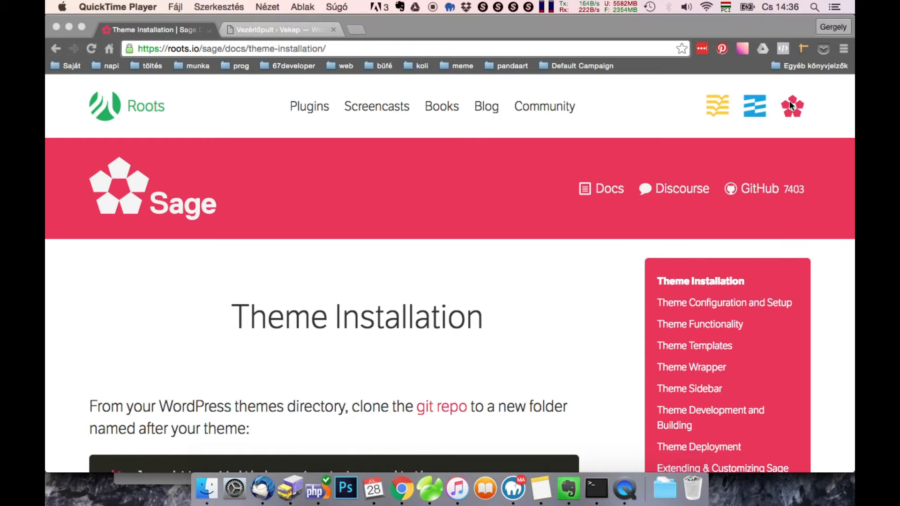
# - Scroll the Theme Installation docs page down to the git clone code block
pyautogui.scroll(-3)
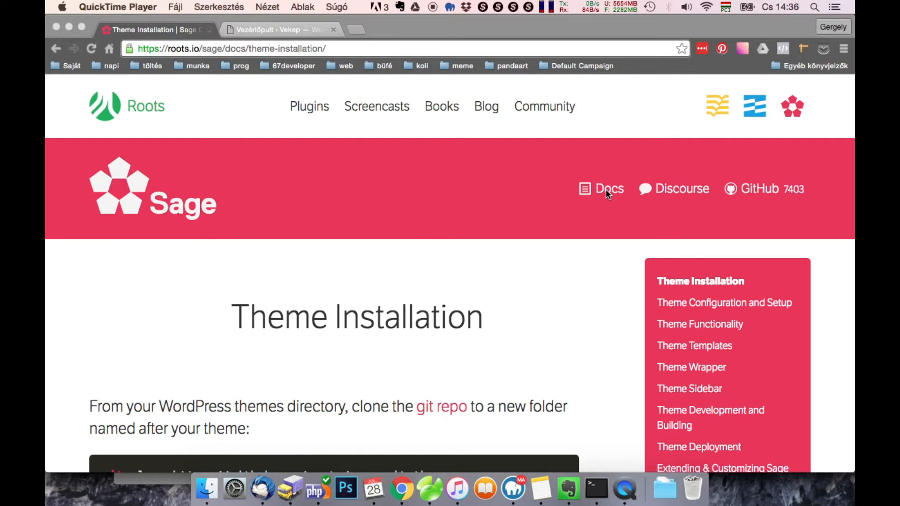
pyautogui.scroll(-3)
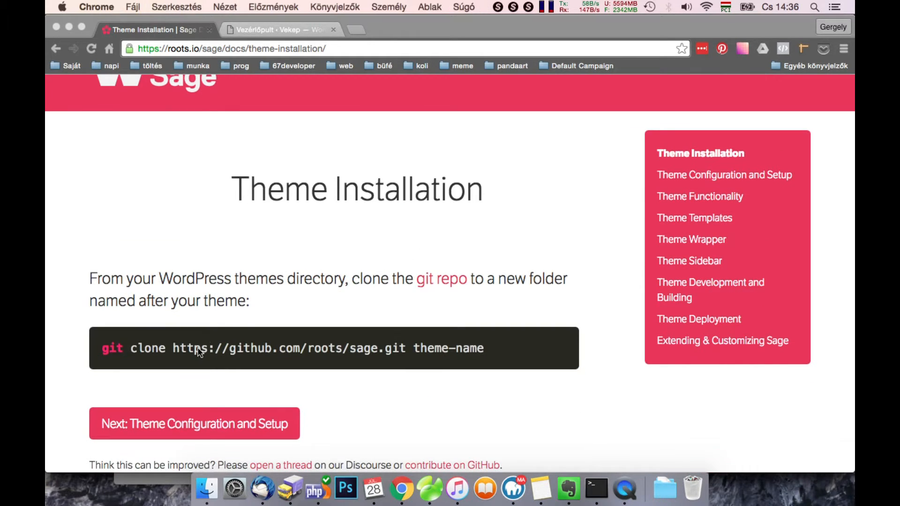
# - Select the git clone command on the docs page and bring Terminal forward
pyautogui.tripleClick(293, 348)
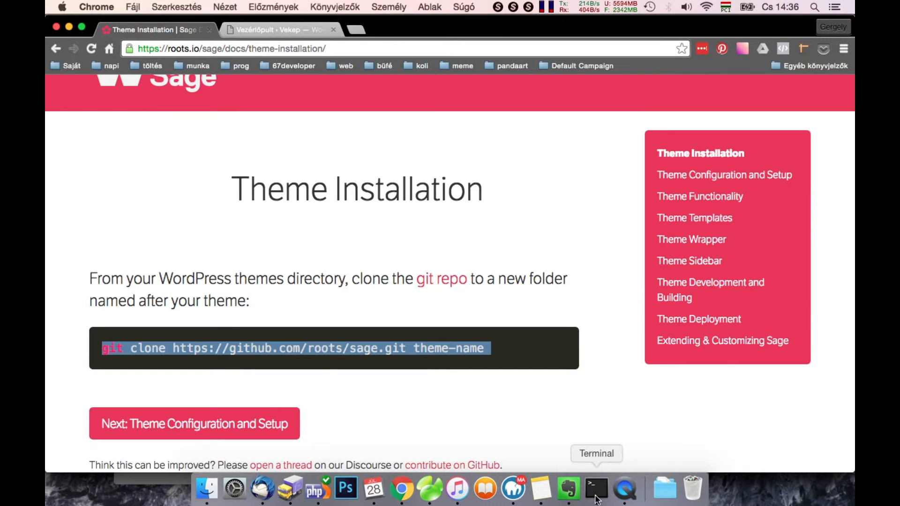
pyautogui.click(596, 489)
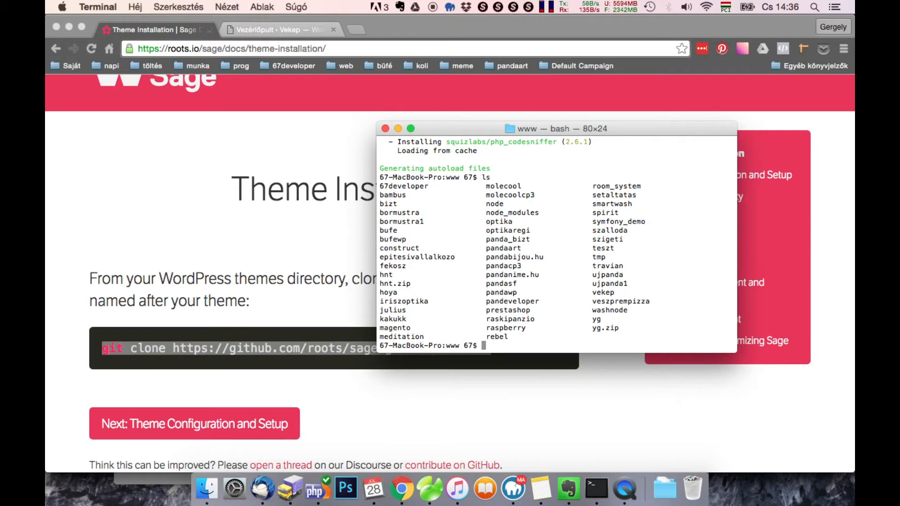
# - cd through vekep, web, app into the themes directory, listing contents along the way
pyautogui.write('cd vekep')
pyautogui.write('ls')
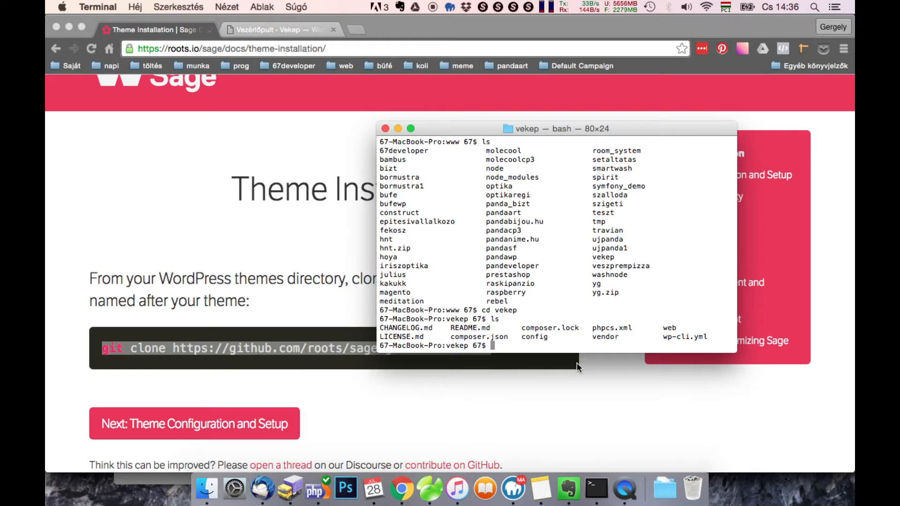
pyautogui.write('cd web')
pyautogui.write('ls')
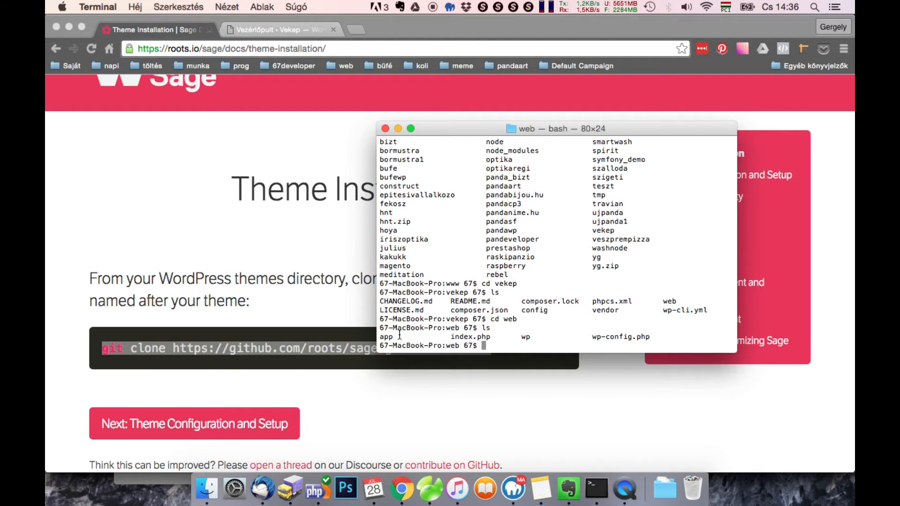
pyautogui.write('cd app')
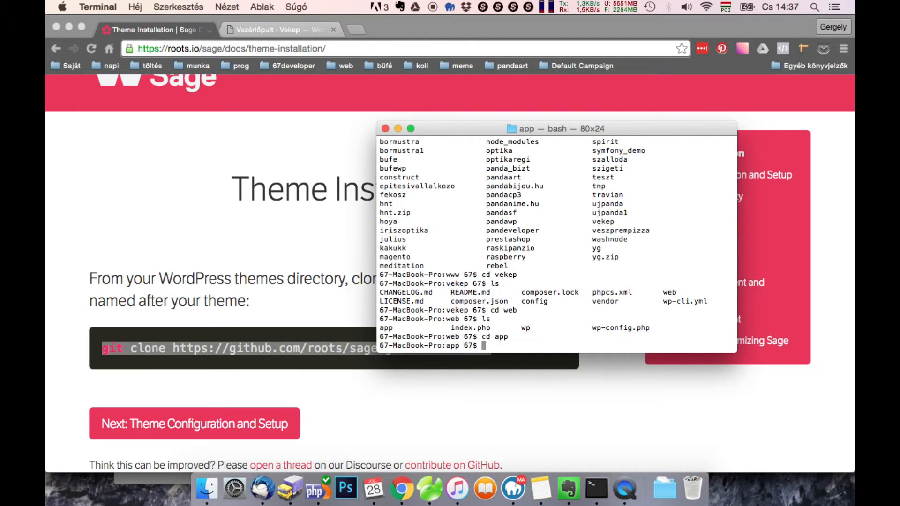
pyautogui.press('Return')
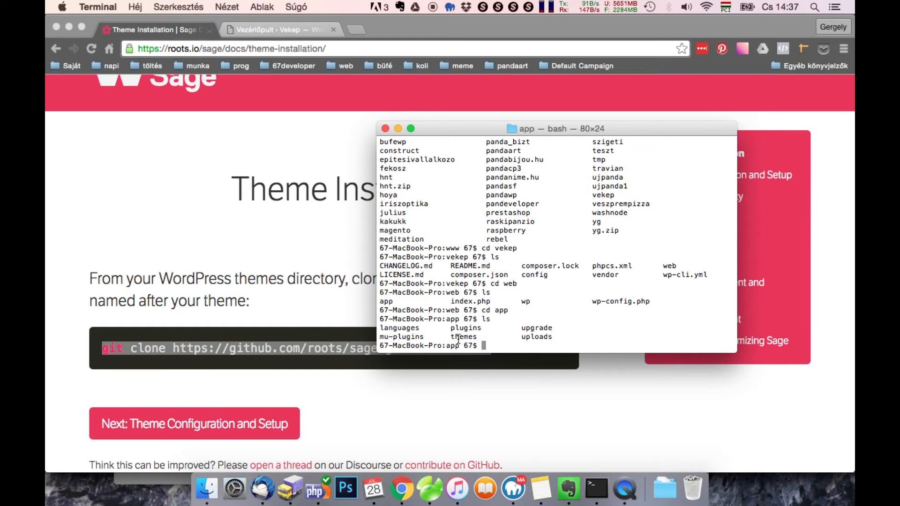
pyautogui.write('cd themes')
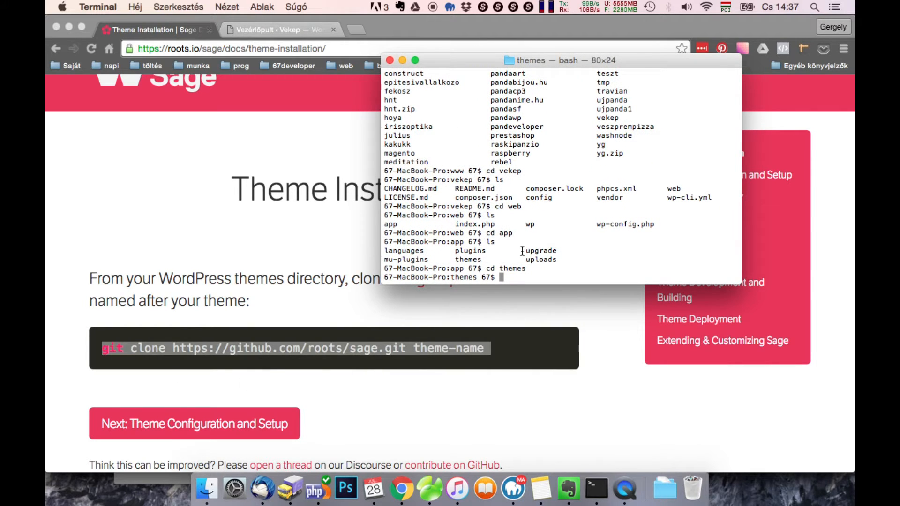
pyautogui.write('git clone https://github.com/roots/sage.git theme-name')
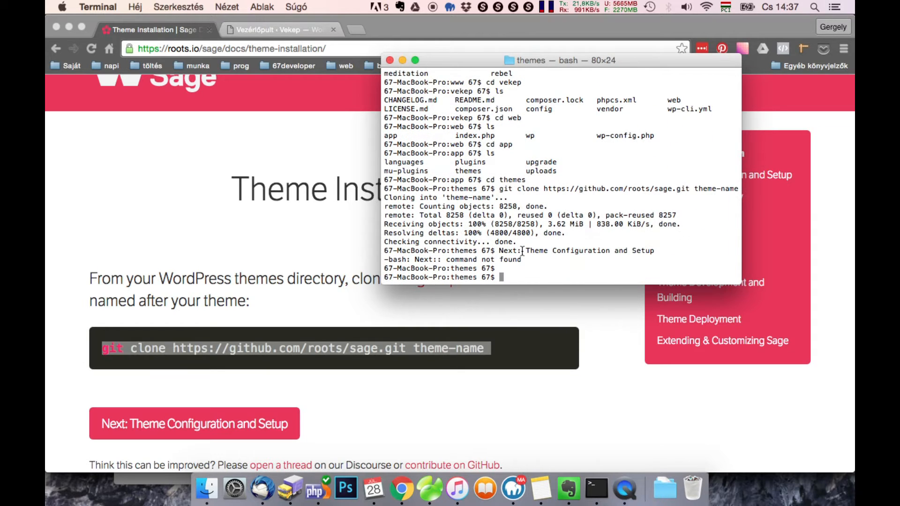
pyautogui.moveTo(481, 297)
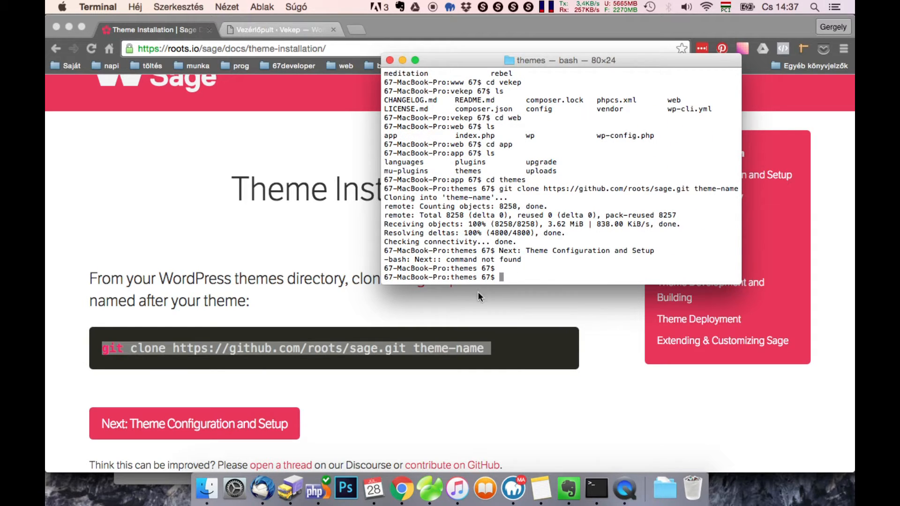
pyautogui.click(206, 489)
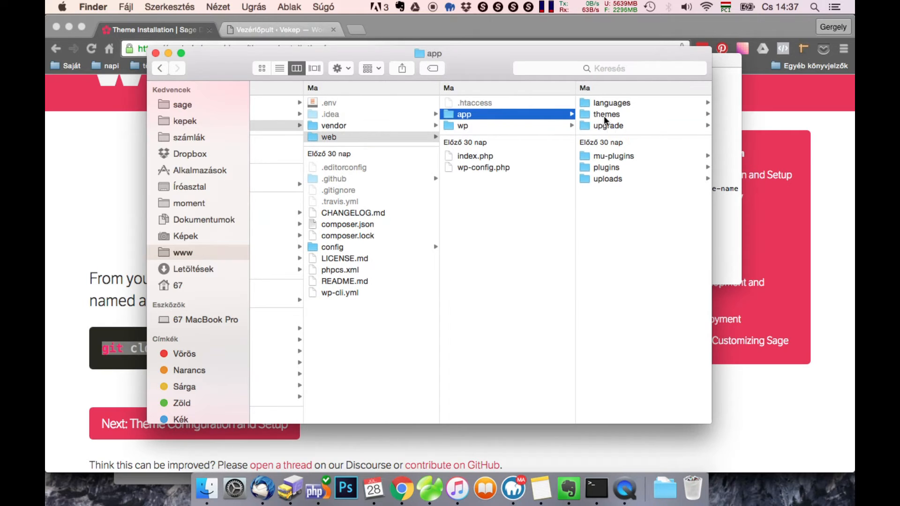
# - Inspect the themes folder in Finder, list it in Terminal and cd into sage
pyautogui.click(607, 115)
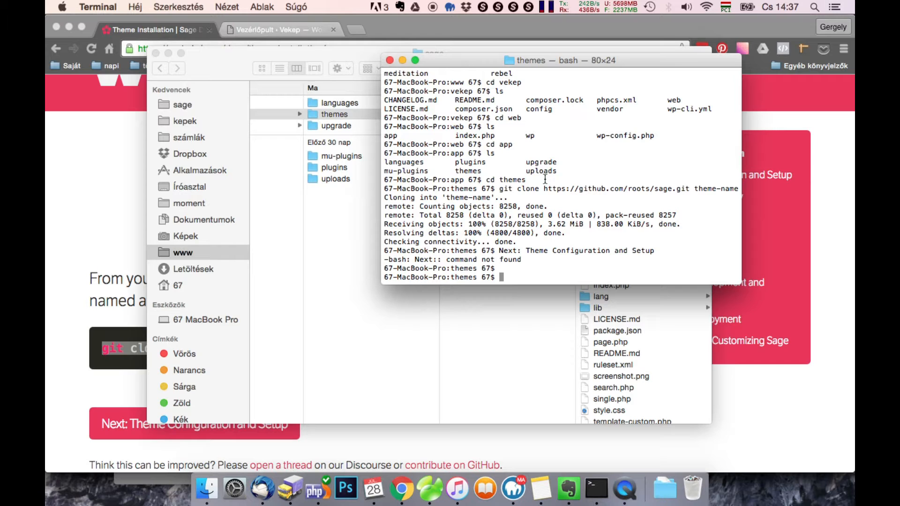
pyautogui.write('ls')
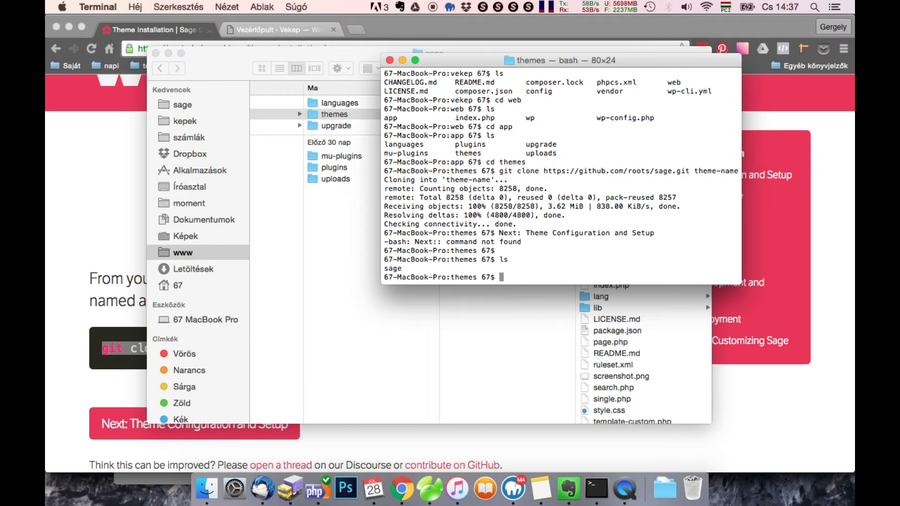
pyautogui.write('cd sage')
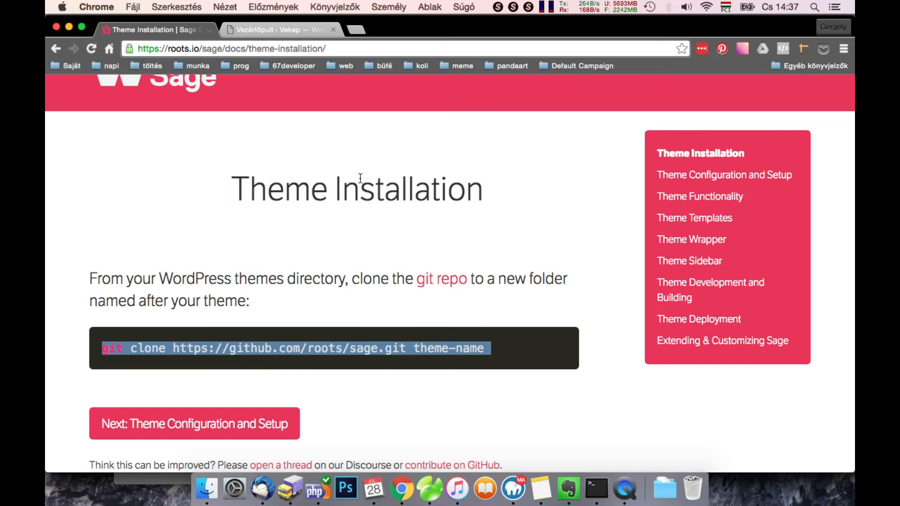
# - Go to the Sage GitHub repository and scroll its README to the Install gulp and Bower section
pyautogui.scroll(-3)
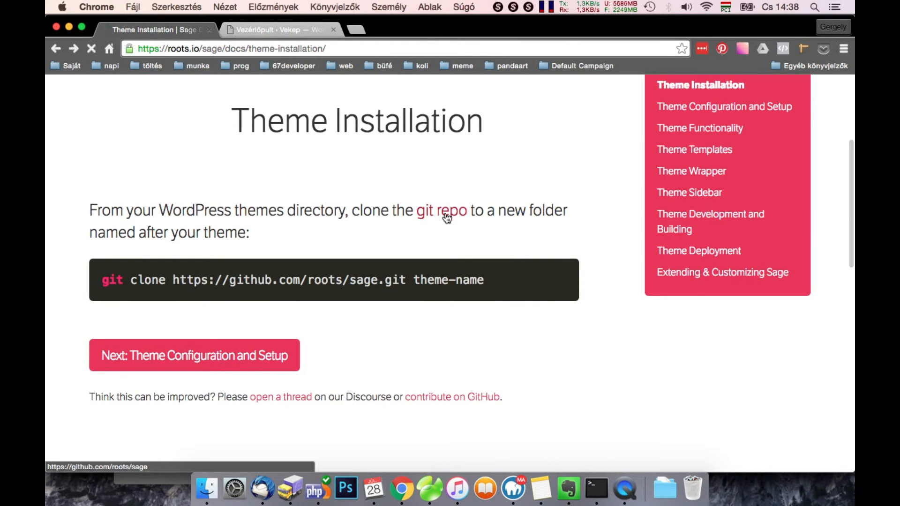
pyautogui.click(440, 210)
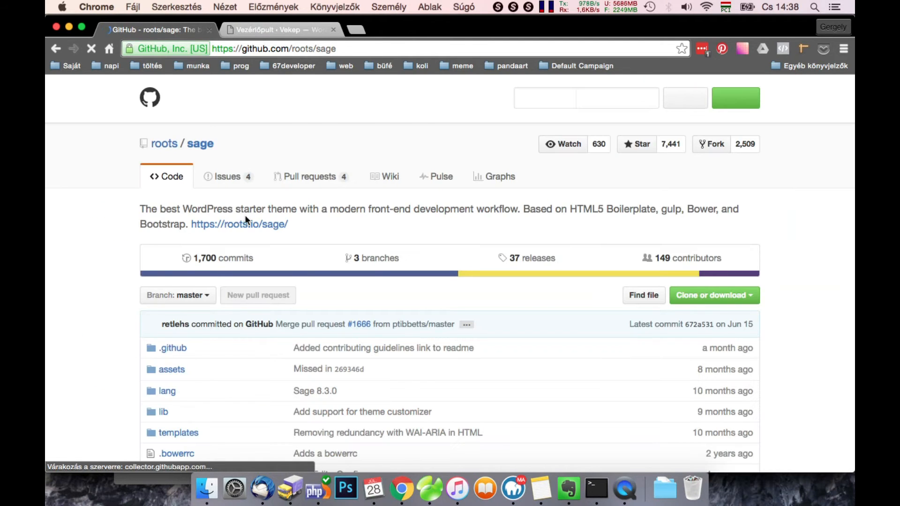
pyautogui.scroll(-3)
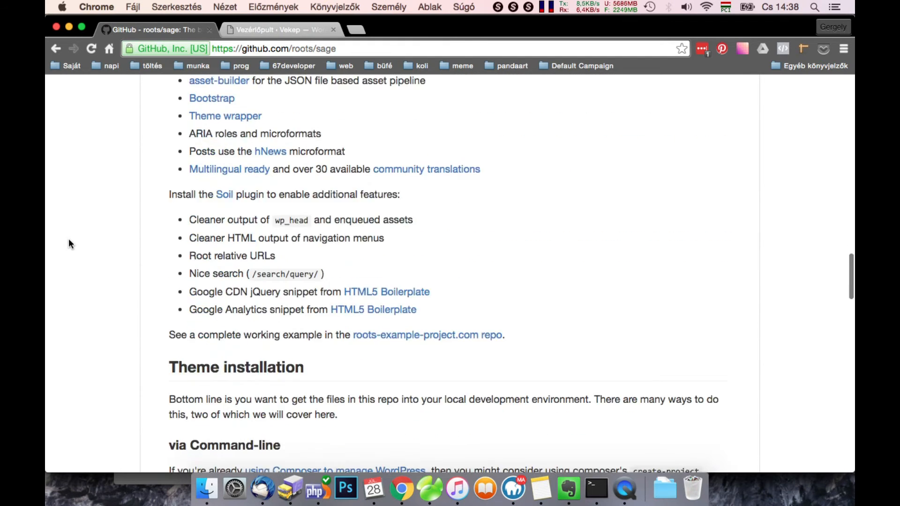
pyautogui.scroll(-3)
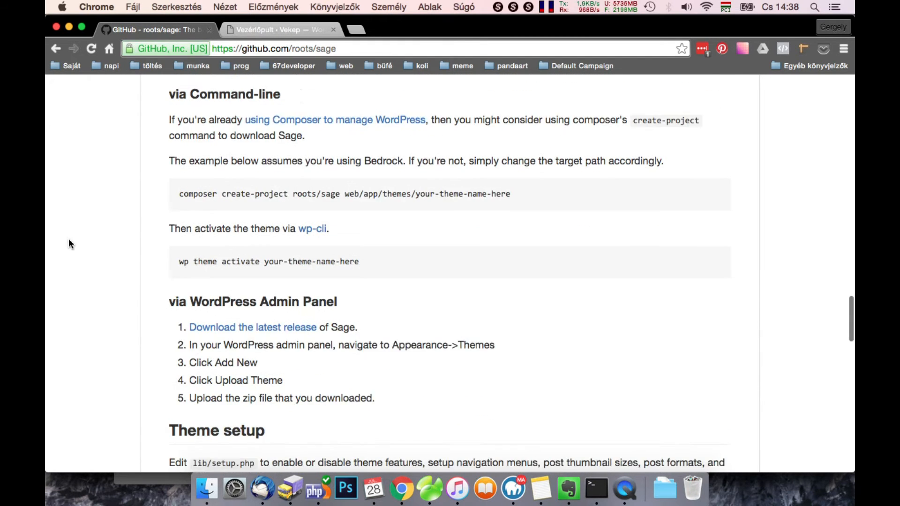
pyautogui.scroll(-3)
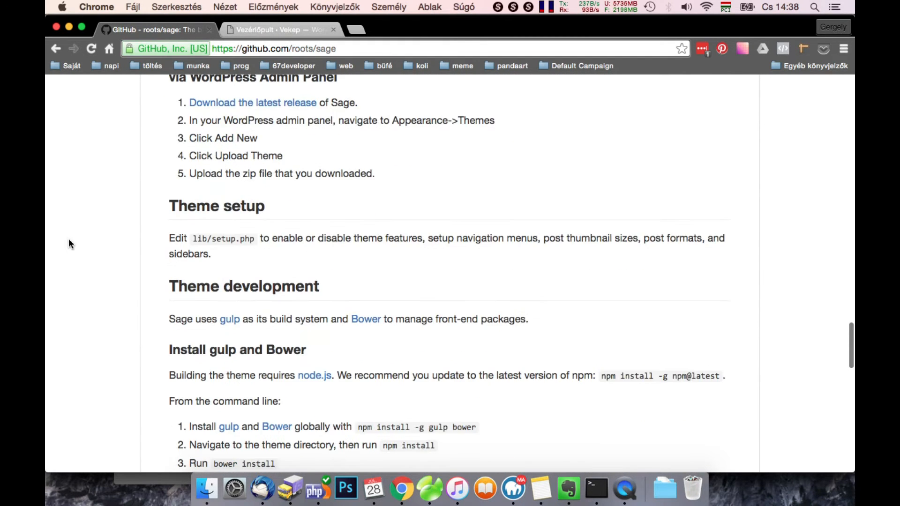
pyautogui.scroll(-3)
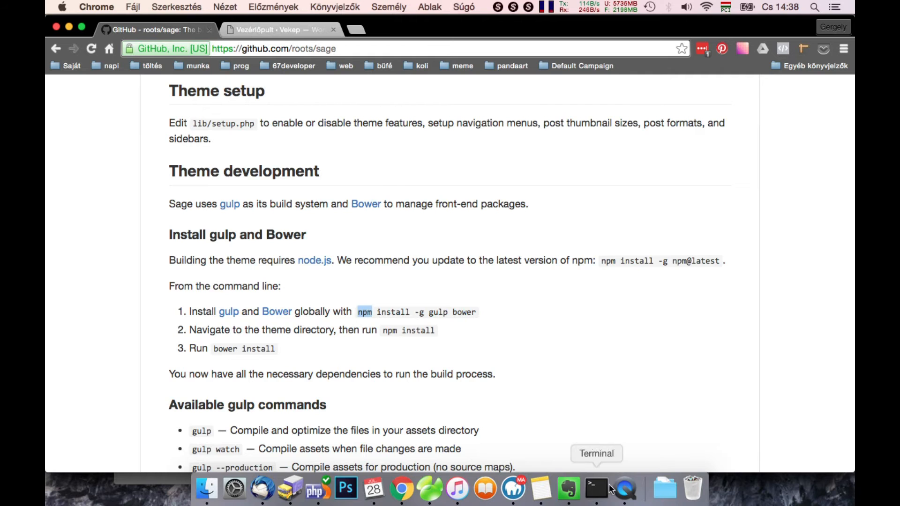
# - Back in Terminal in the sage folder, run npm install -g gulp bower
pyautogui.click(596, 489)
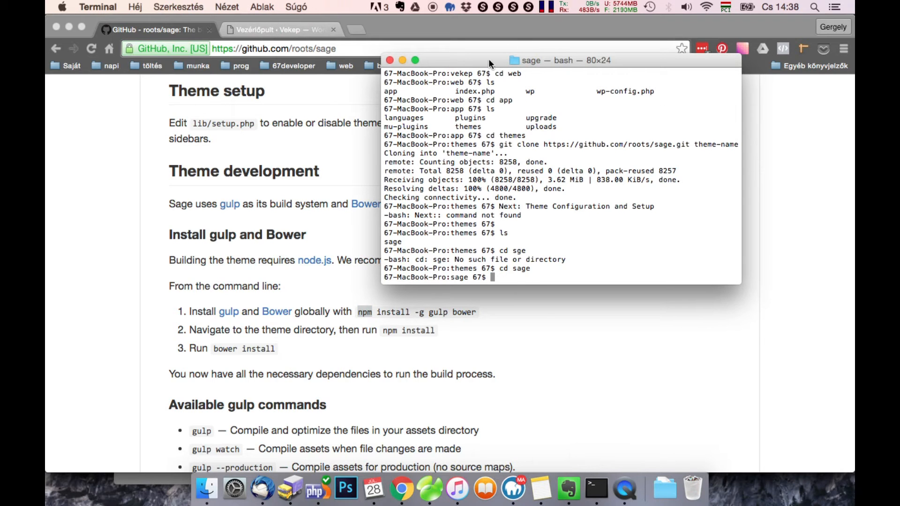
pyautogui.moveTo(491, 61); pyautogui.dragTo(574, 72)
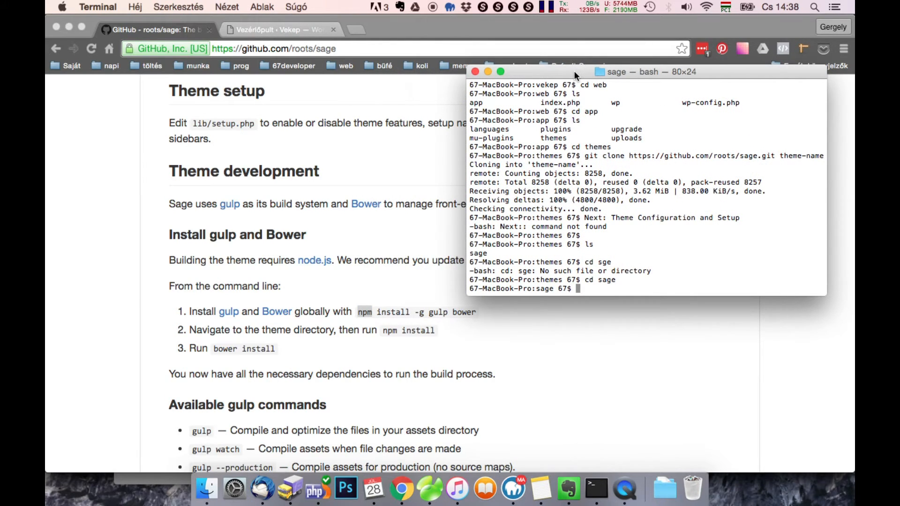
pyautogui.write('npm install -')
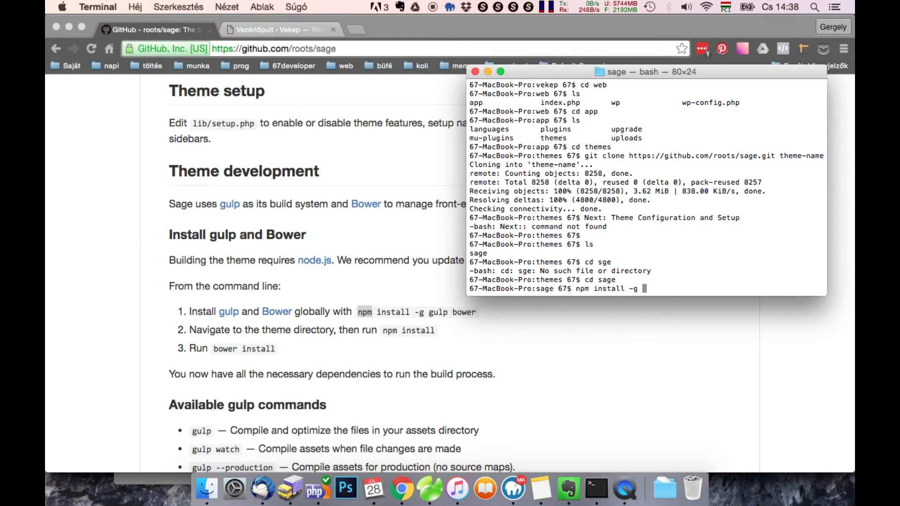
pyautogui.write('g')
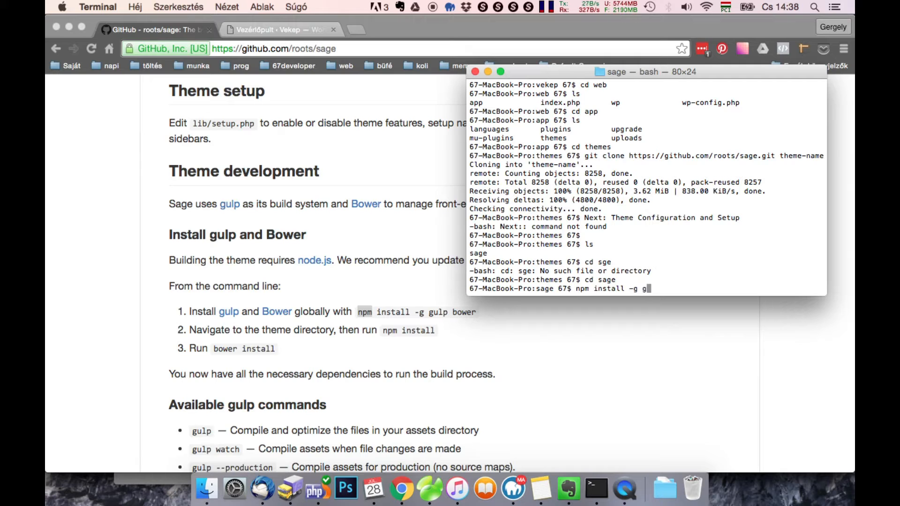
pyautogui.write('ulp bowe')
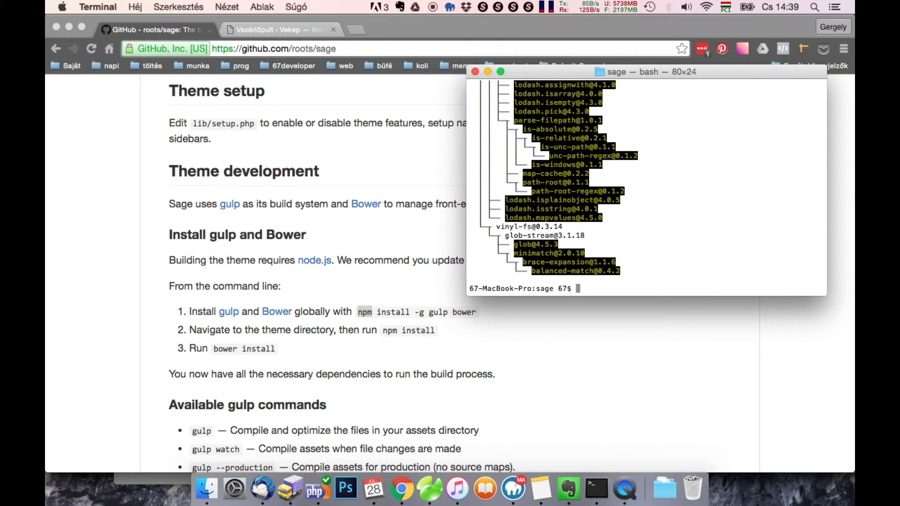
# - Finish the bower command, run npm install in sage, then start bower install
pyautogui.write('b')
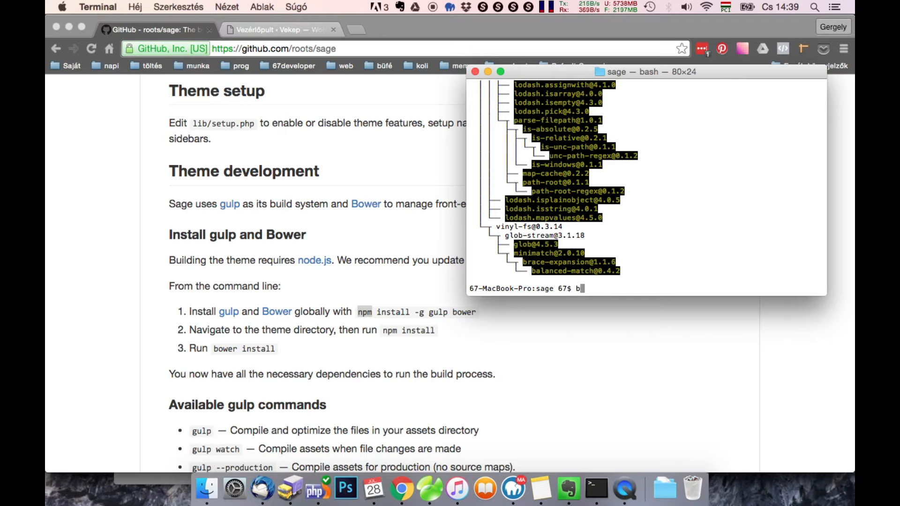
pyautogui.write('ower')
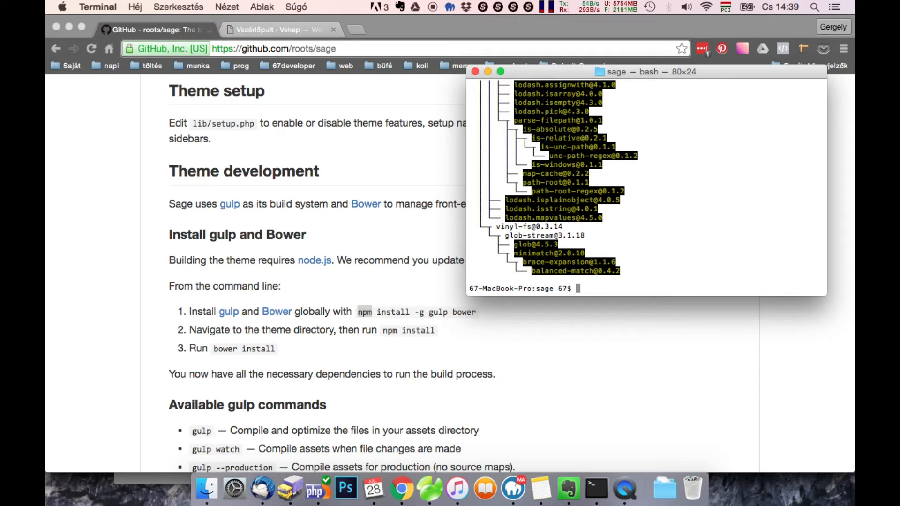
pyautogui.write('npm install')
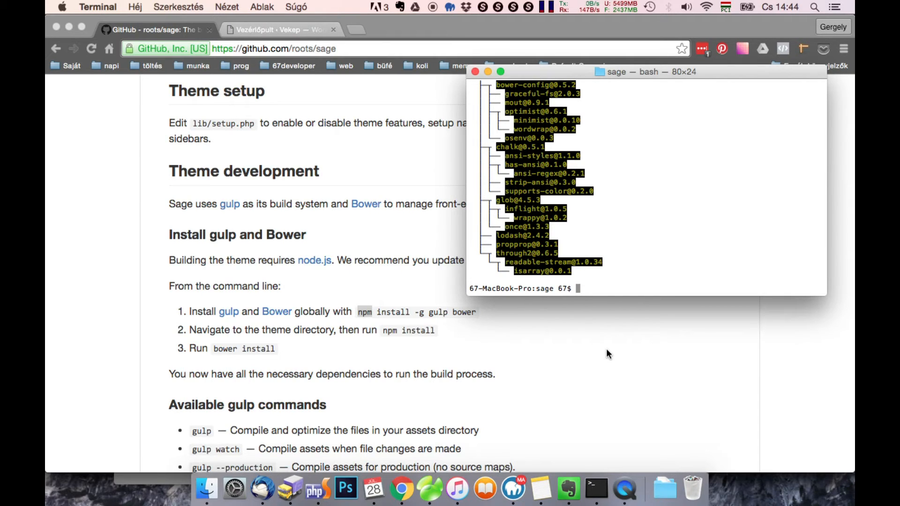
pyautogui.write('bower in')
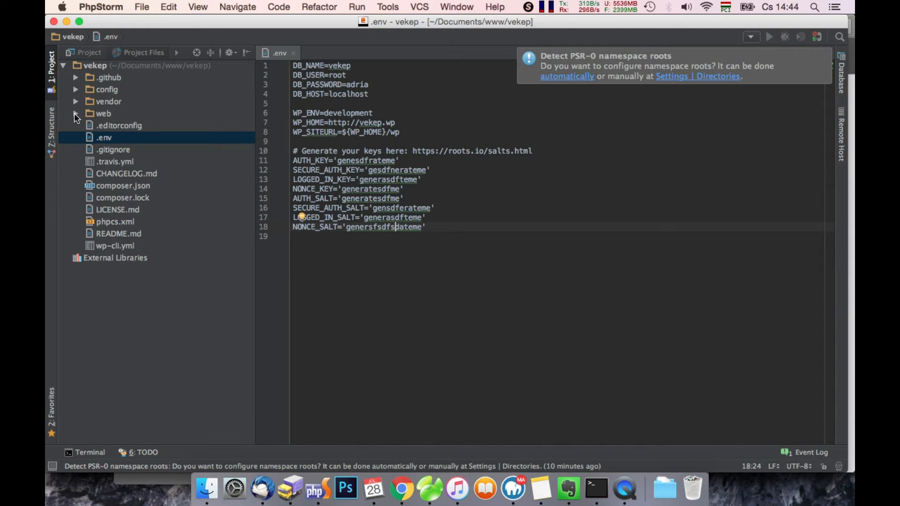
pyautogui.moveTo(90, 117)
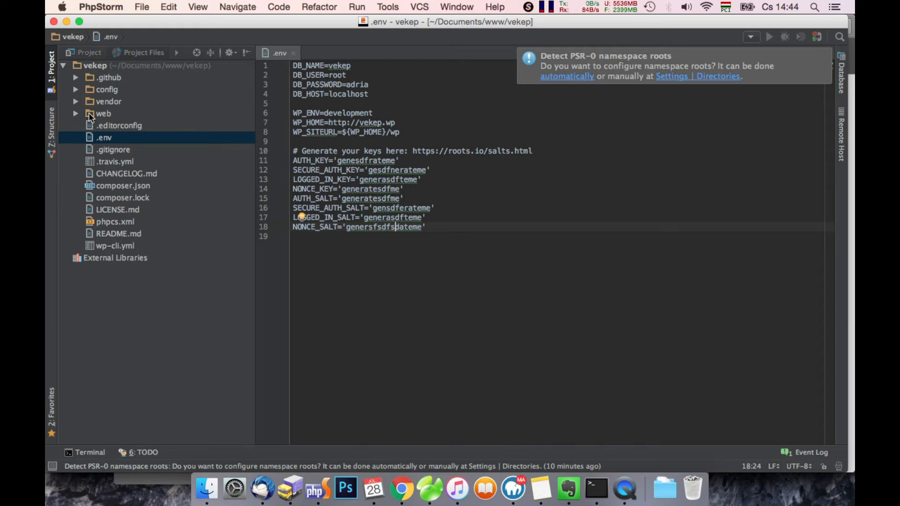
# - Expand web and themes in the Project panel to reach the sage assets manifest.json
pyautogui.click(104, 113)
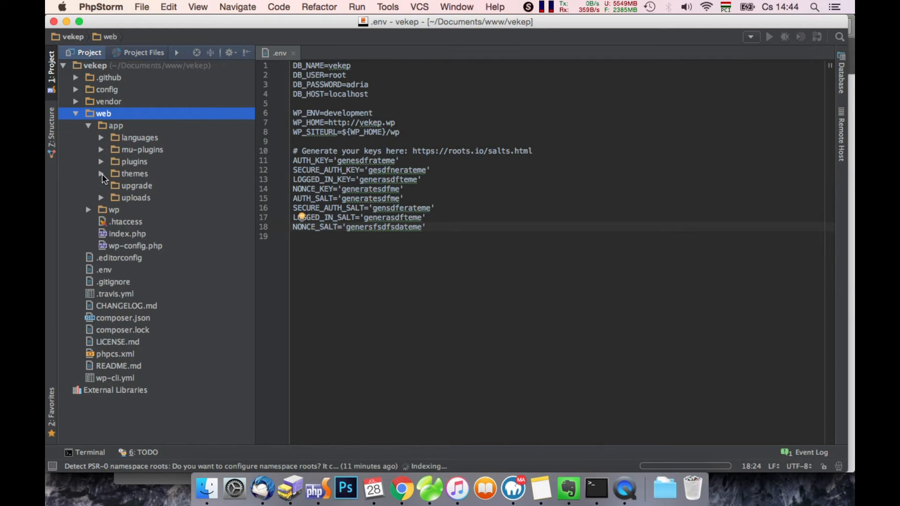
pyautogui.click(101, 173)
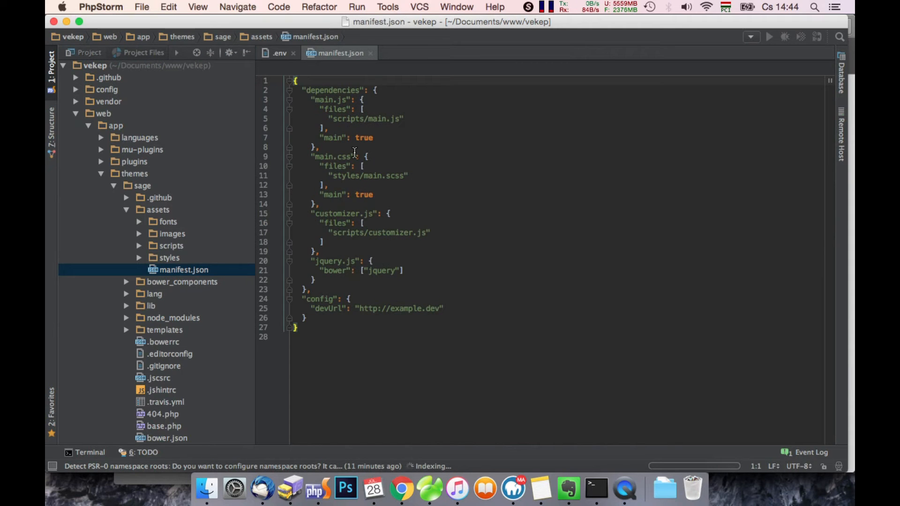
# - Replace example.dev in the manifest devUrl with vekep.wp
pyautogui.click(388, 309)
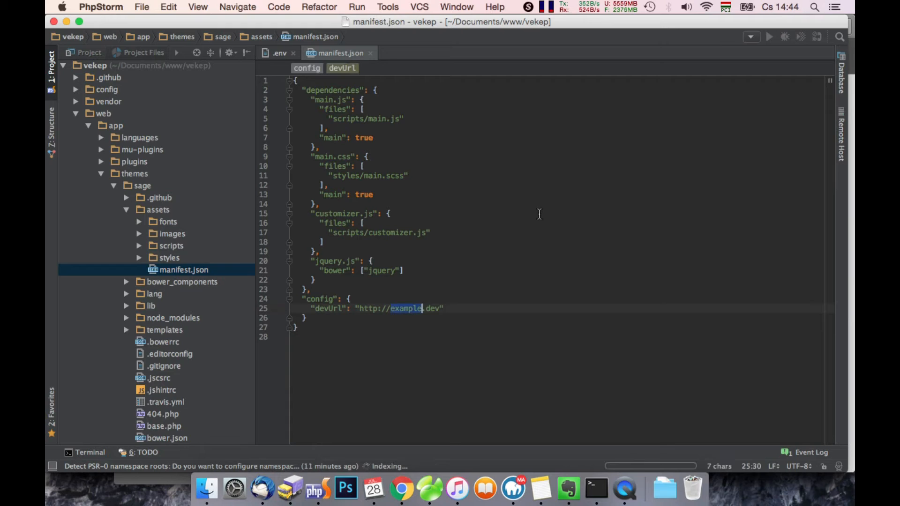
pyautogui.write('vekep')
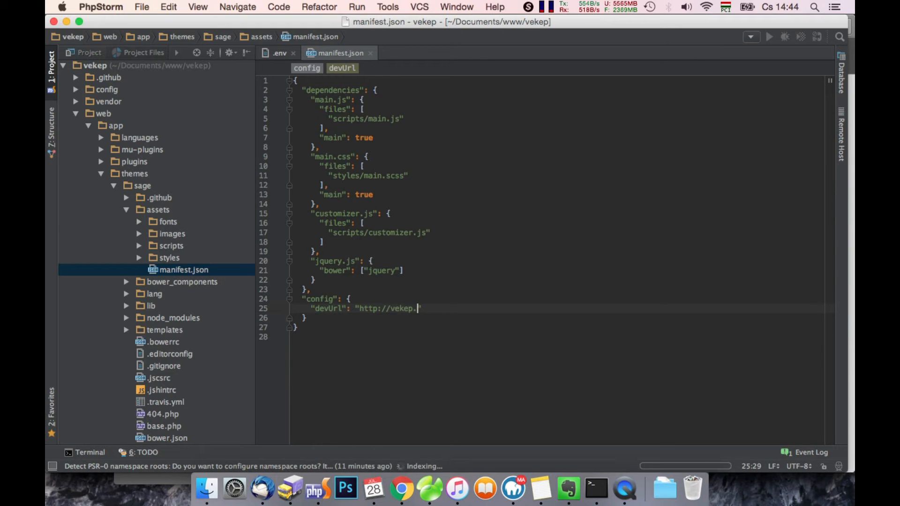
pyautogui.write('wp')
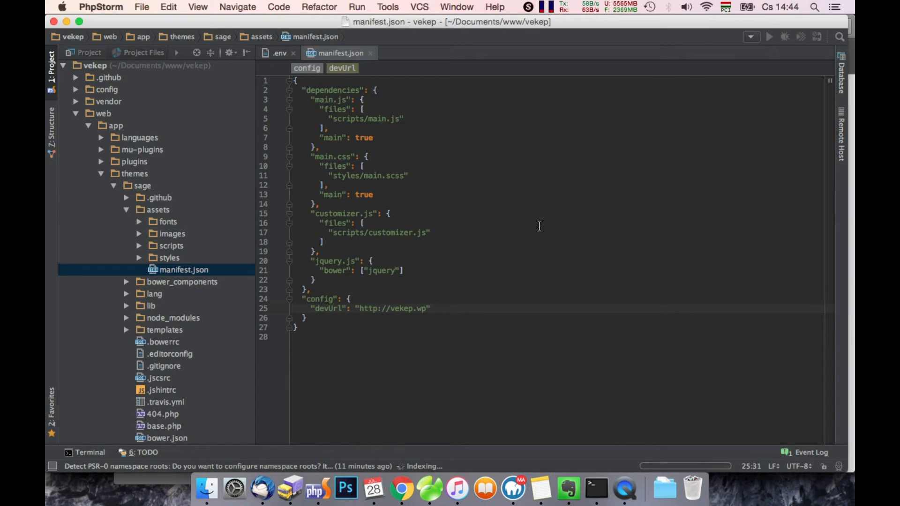
pyautogui.moveTo(250, 444)
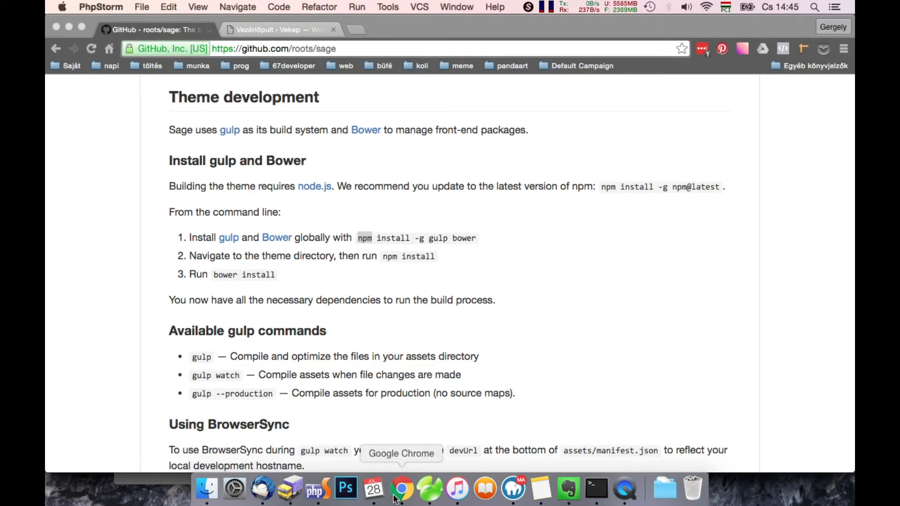
# - Switch back to Chrome with the Vekep WordPress admin dashboard
pyautogui.click(282, 29)
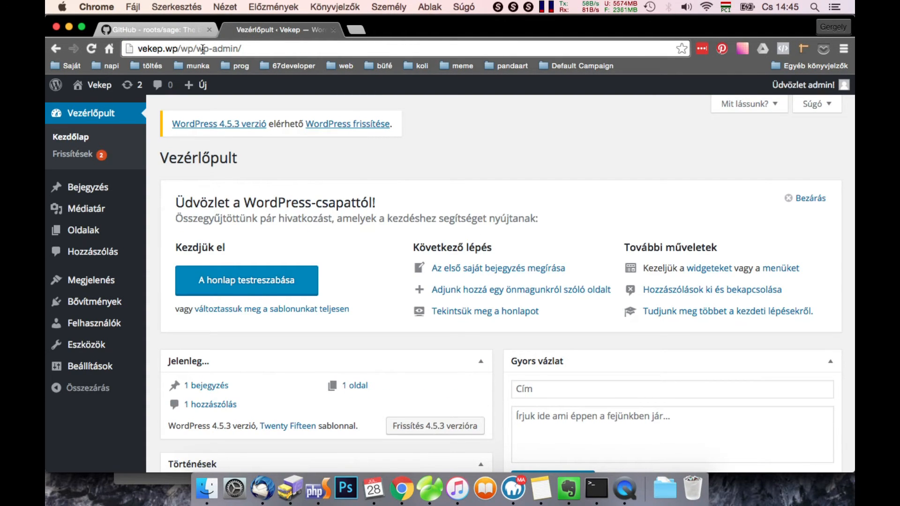
pyautogui.moveTo(87, 344)
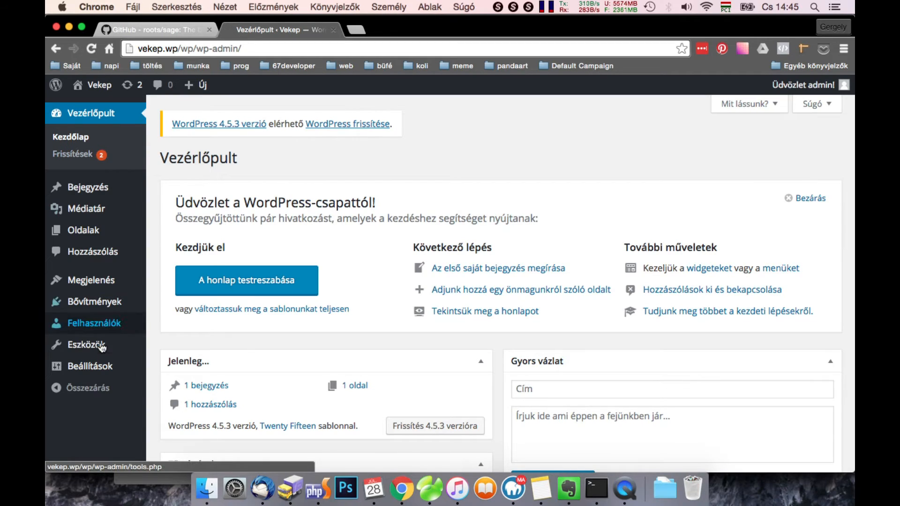
pyautogui.moveTo(87, 208)
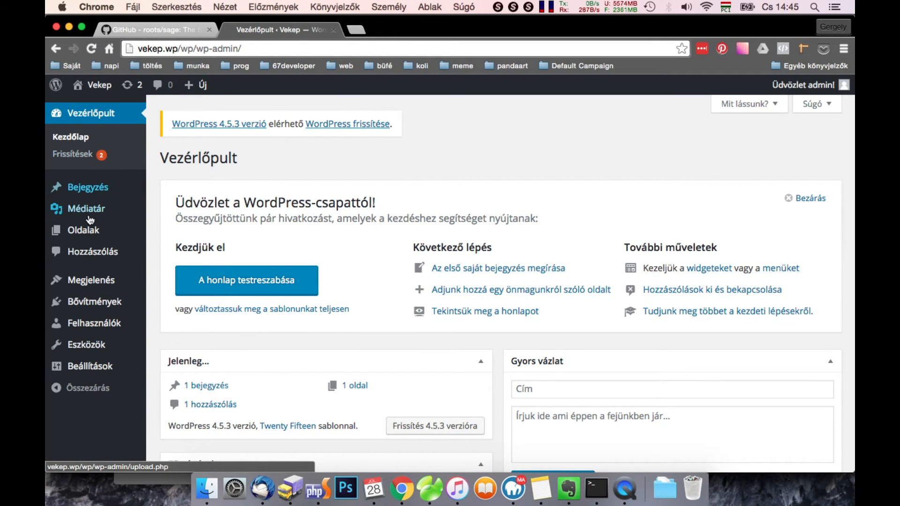
pyautogui.moveTo(87, 208)
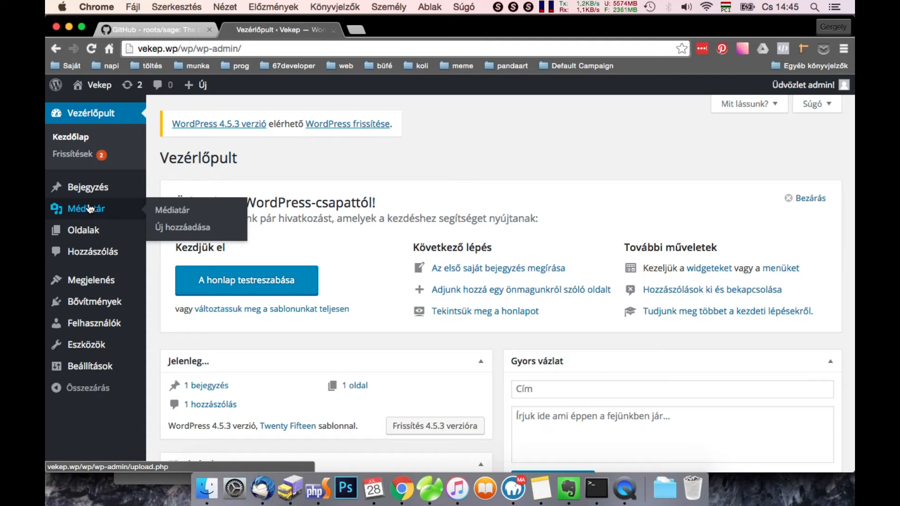
pyautogui.moveTo(93, 251)
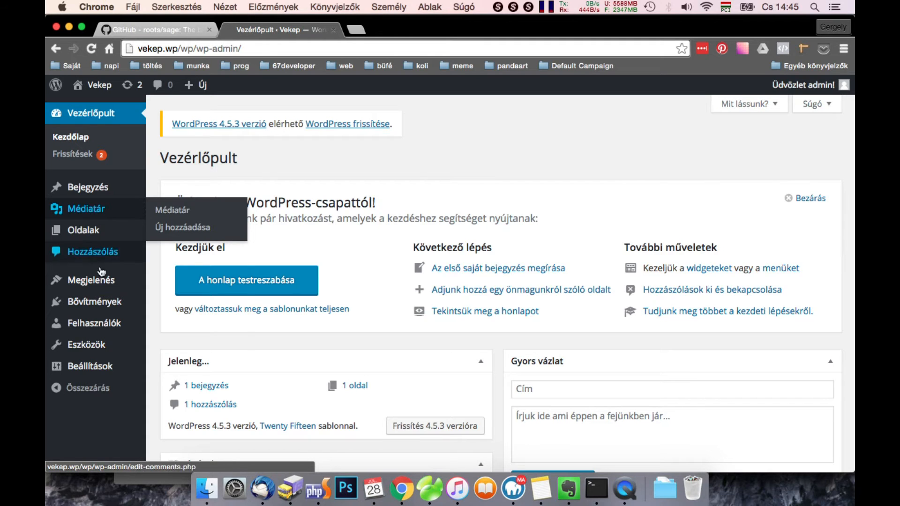
pyautogui.moveTo(83, 281)
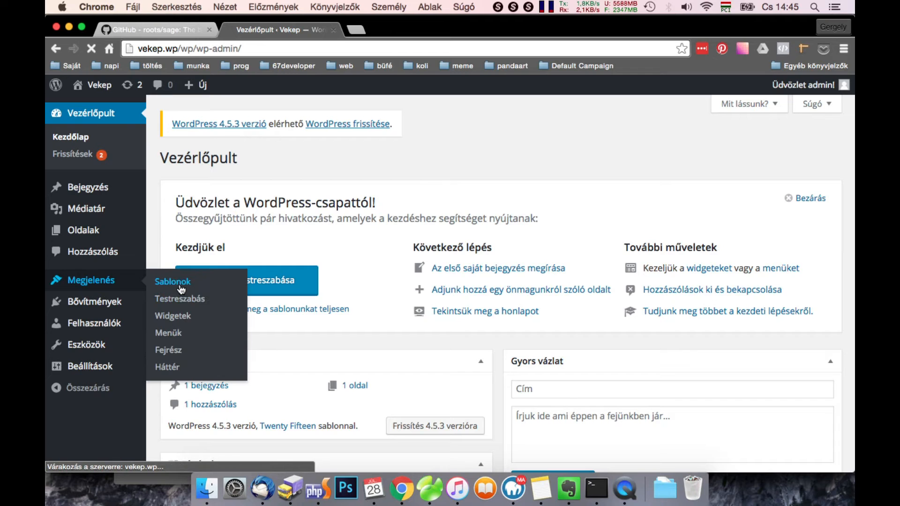
# - Show the installed themes list under Megjelenés to activate the Sage theme
pyautogui.click(172, 282)
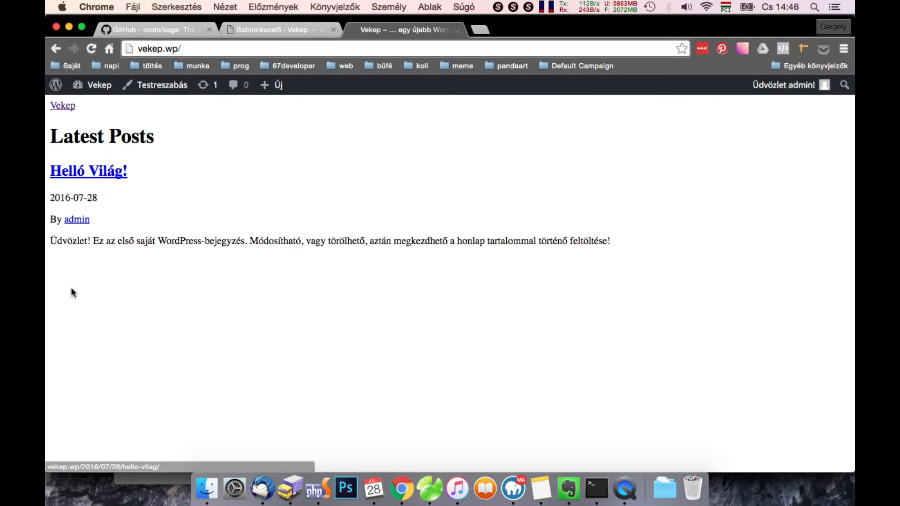
pyautogui.moveTo(207, 268)
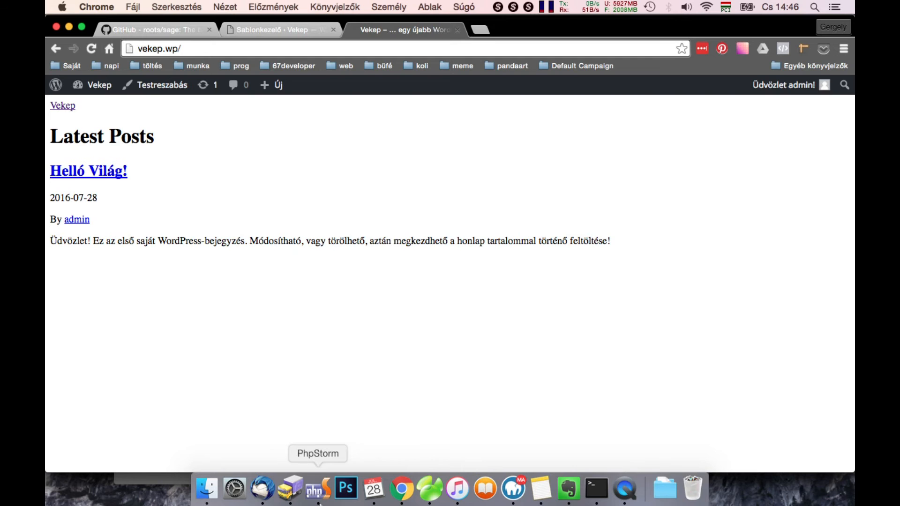
# - In the built-in terminal, change directory to web/app/themes/sage/
pyautogui.click(318, 489)
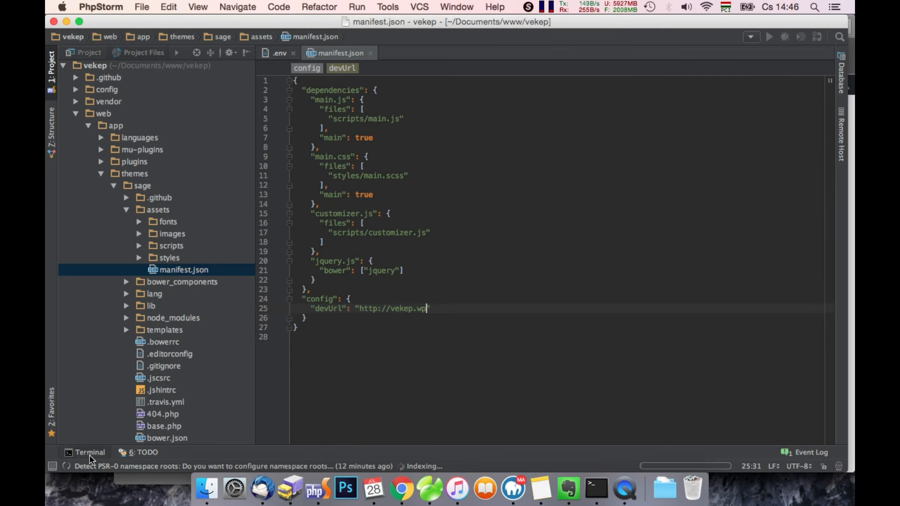
pyautogui.click(90, 453)
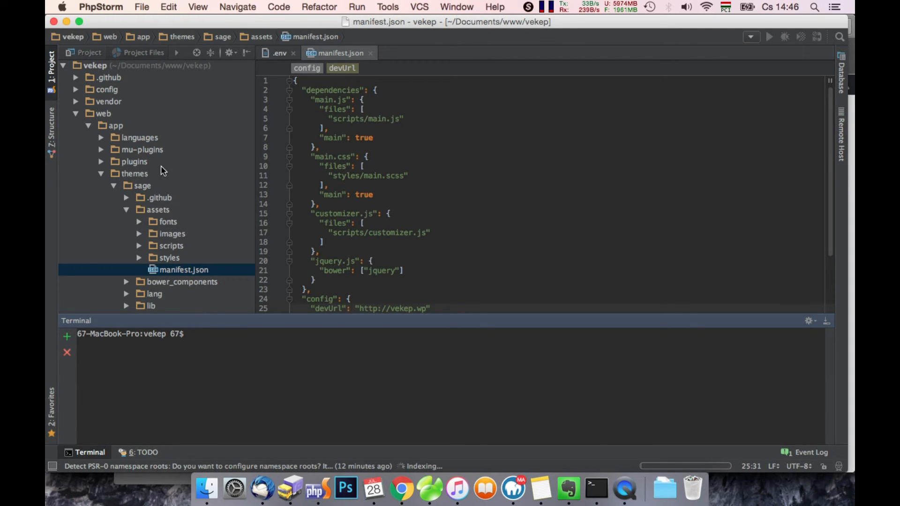
pyautogui.write('cd w')
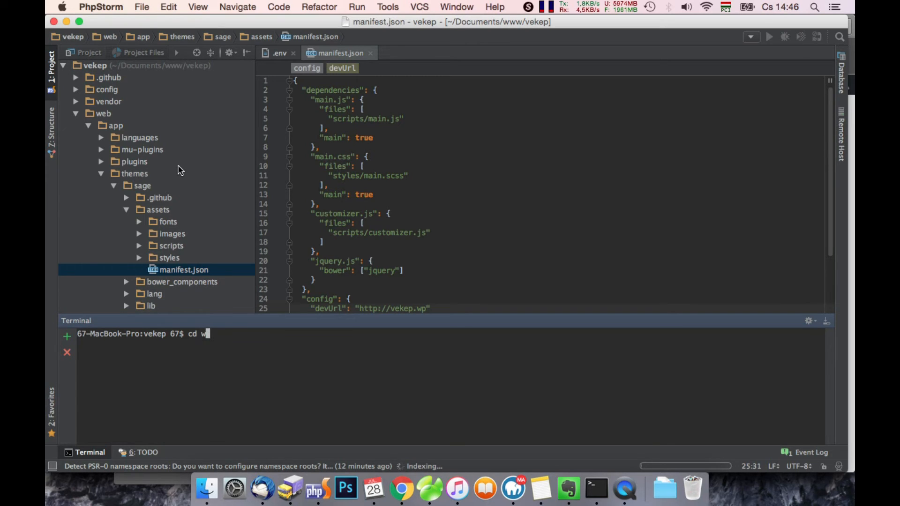
pyautogui.write('eb/')
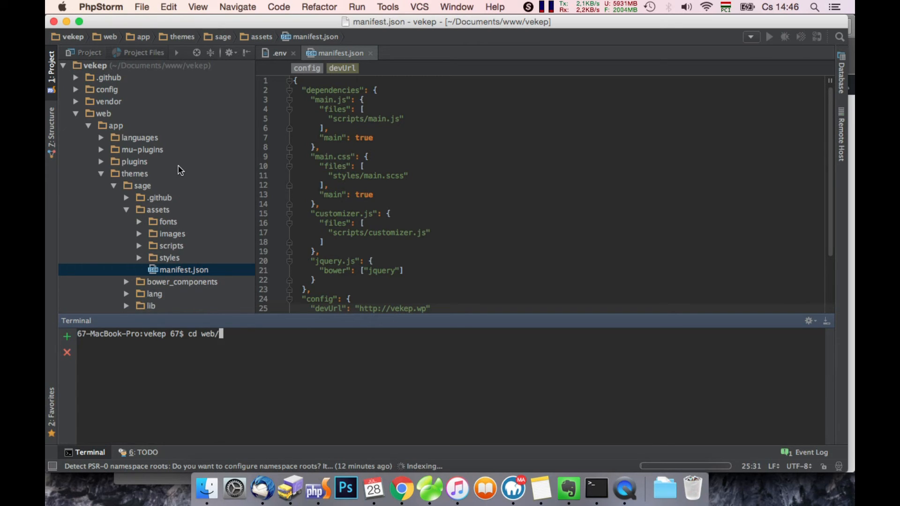
pyautogui.write('app/themes/')
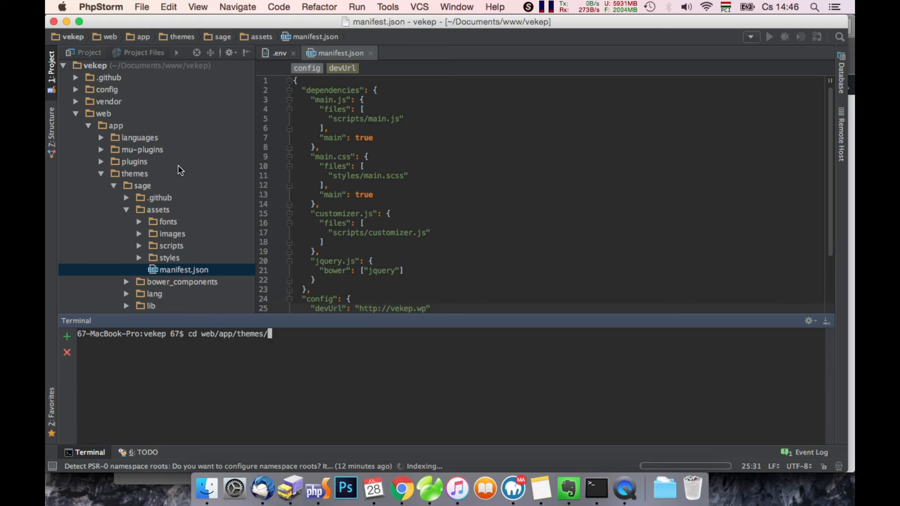
pyautogui.write('sage/')
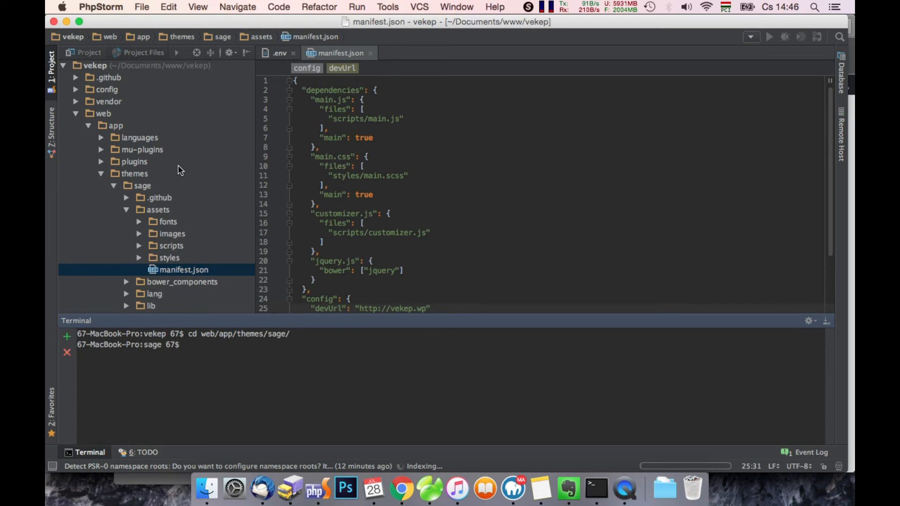
# - Run gulp watch so BrowserSync serves the site at localhost:3000
pyautogui.write('gulp')
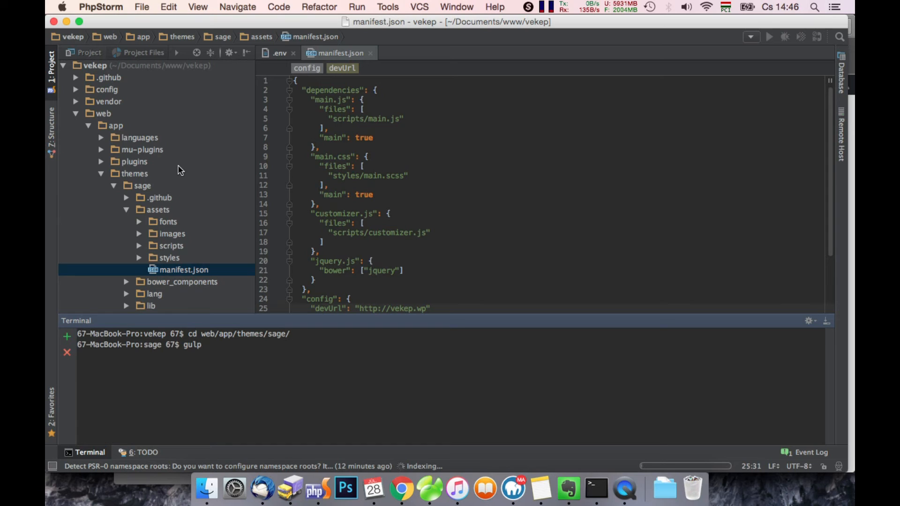
pyautogui.write('watch')
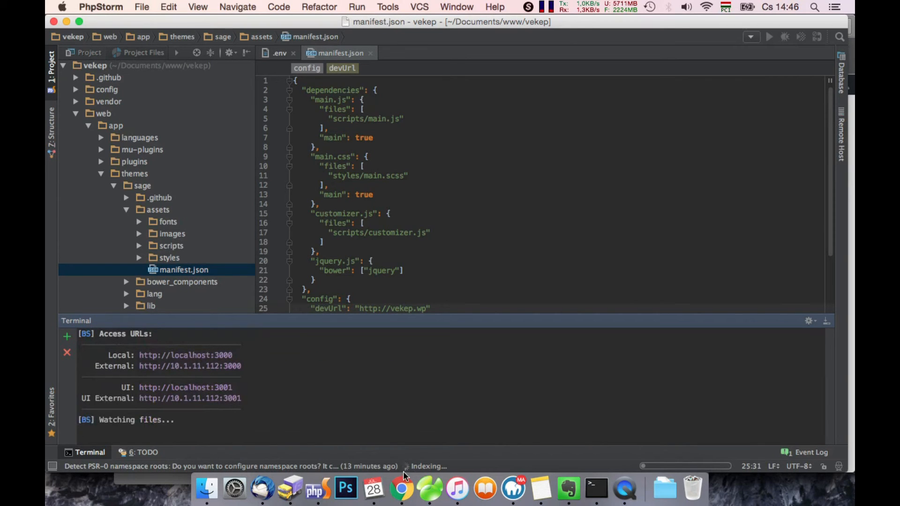
# - View the BrowserSync-served WordPress site at localhost:3000 in Chrome
pyautogui.click(401, 489)
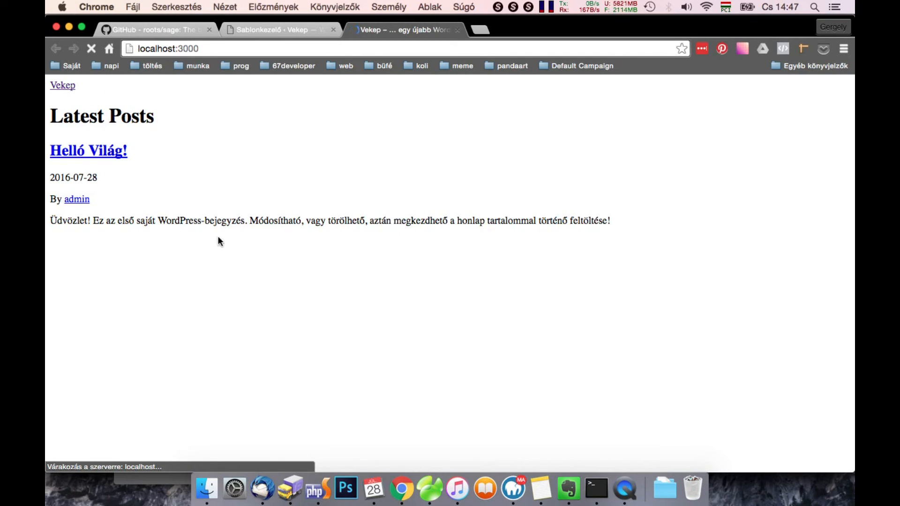
pyautogui.click(90, 49)
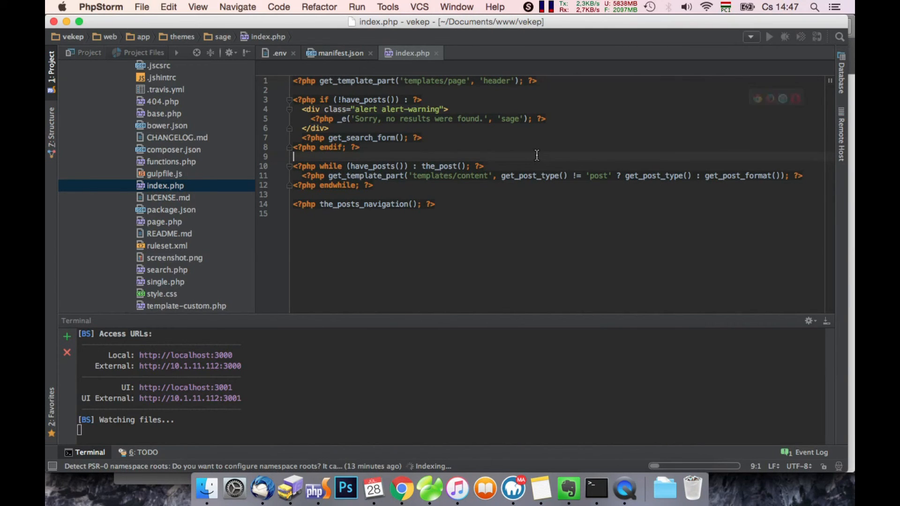
# - Add the test text 'asd' to index.php so BrowserSync reports the file change
pyautogui.write('asd')
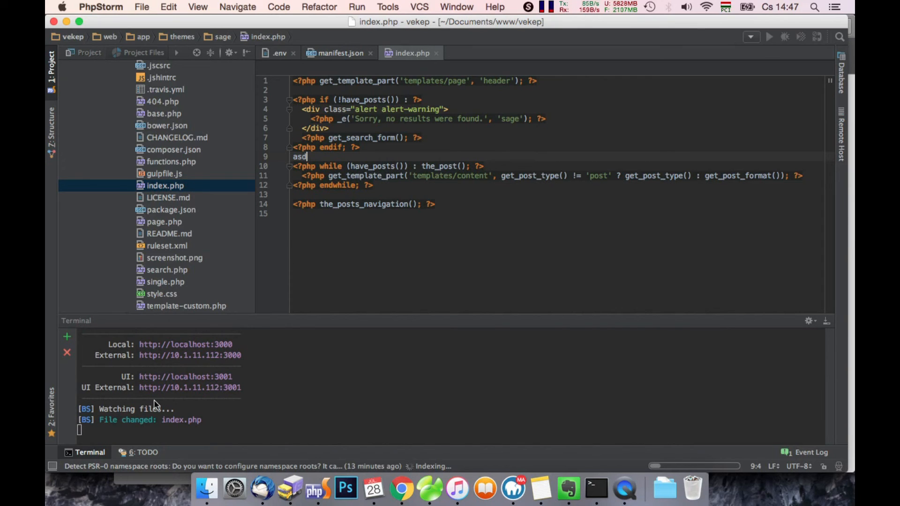
pyautogui.click(402, 489)
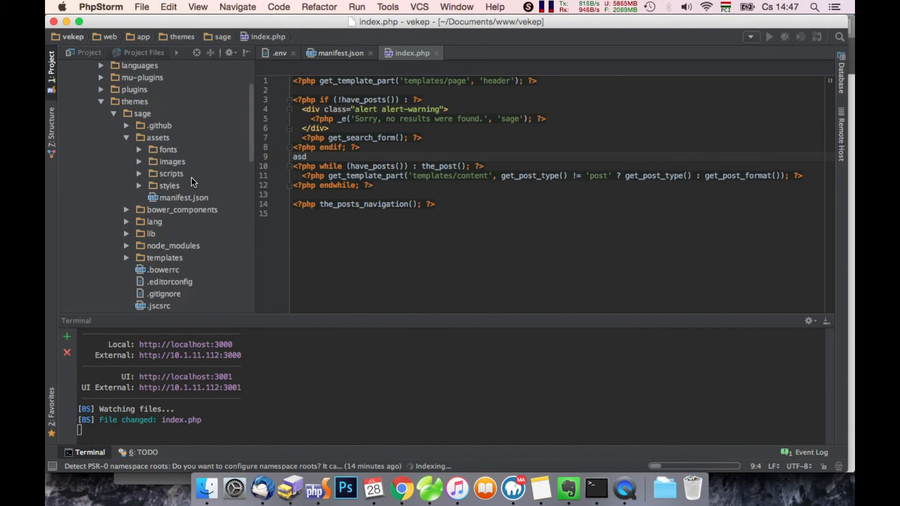
# - Expand assets/styles and bring up the theme's main.scss
pyautogui.click(138, 185)
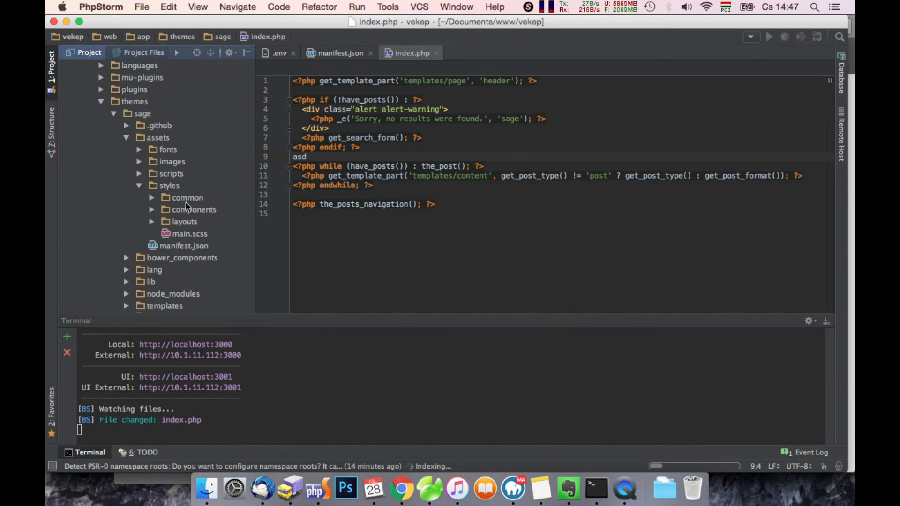
pyautogui.doubleClick(190, 234)
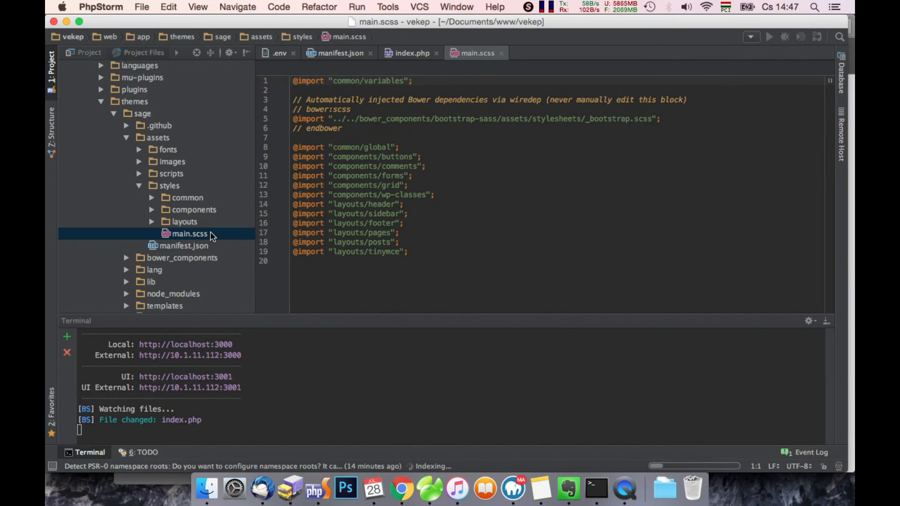
pyautogui.moveTo(159, 227)
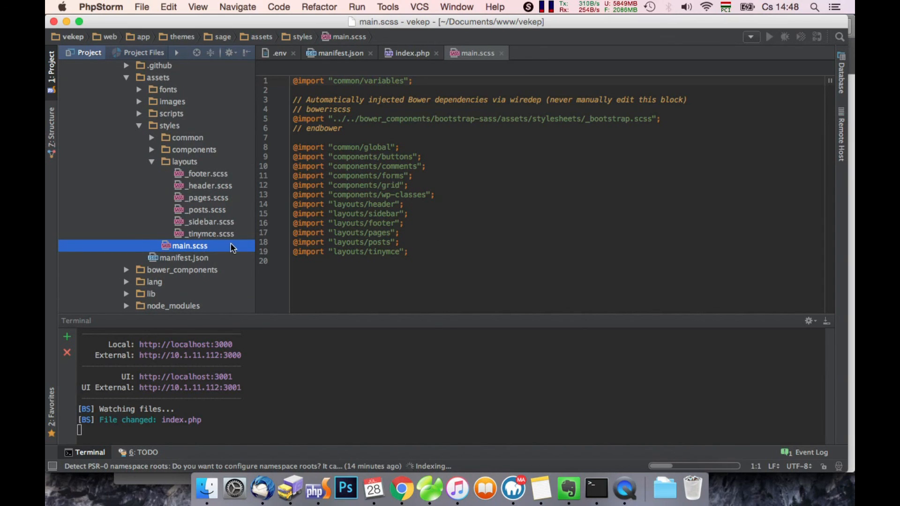
pyautogui.moveTo(204, 214)
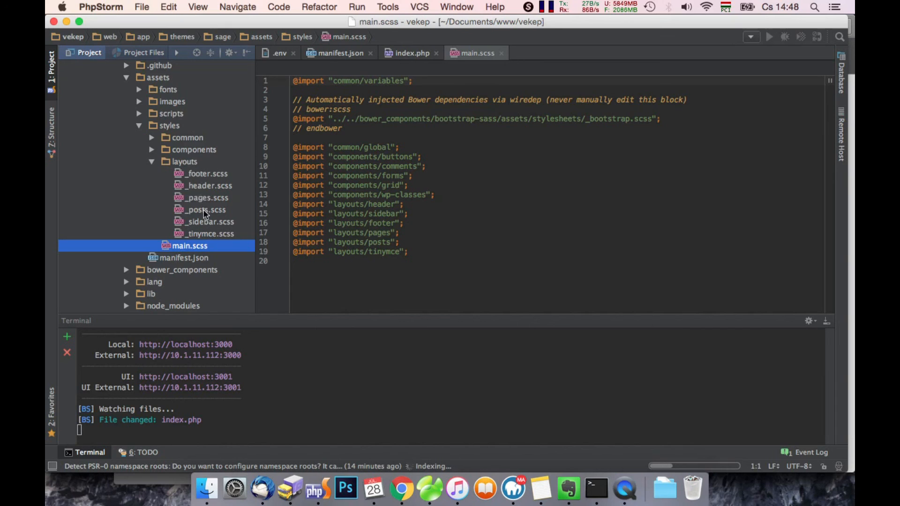
pyautogui.moveTo(215, 205)
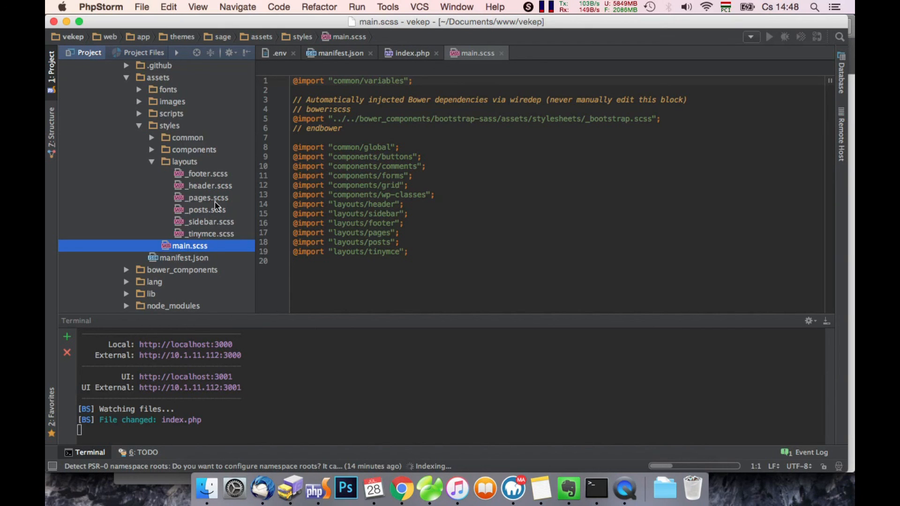
# - Expand the common folder and bring up the empty _global.scss
pyautogui.click(151, 138)
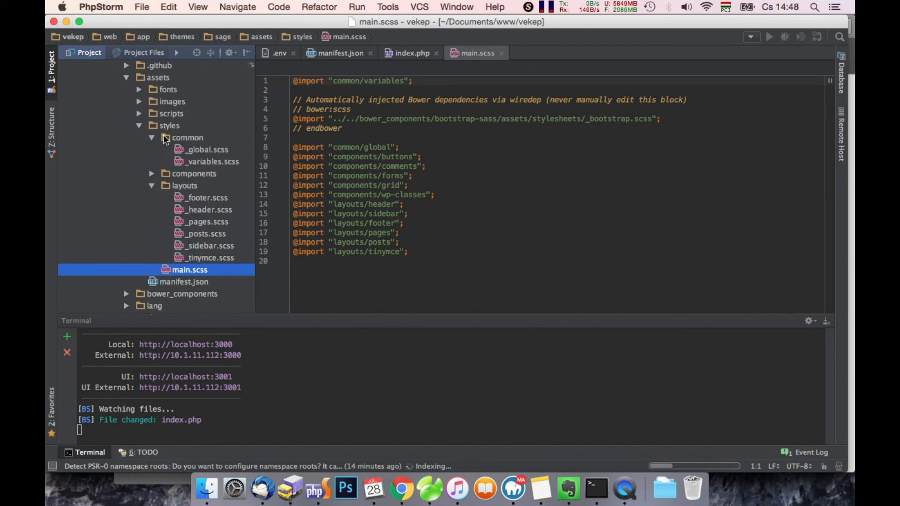
pyautogui.doubleClick(207, 149)
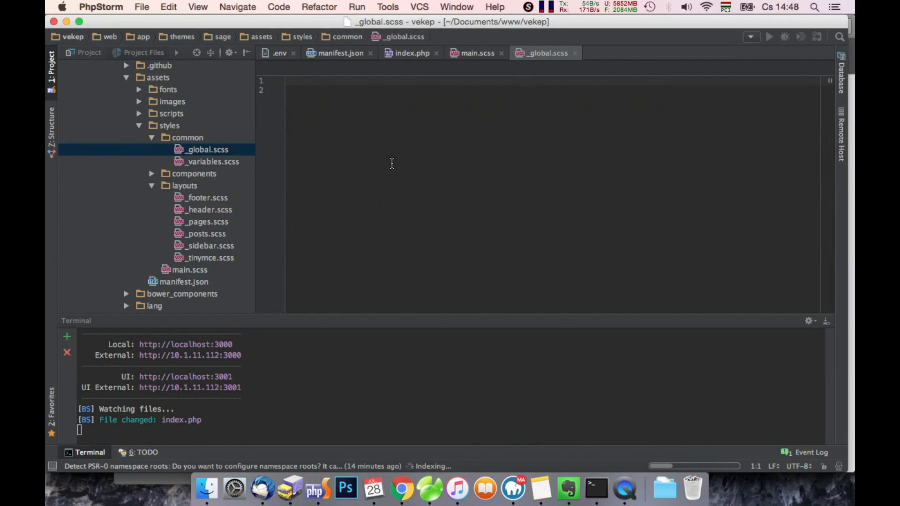
# - Write a body rule with background: #ccc in _global.scss, then select it all
pyautogui.write('bod')
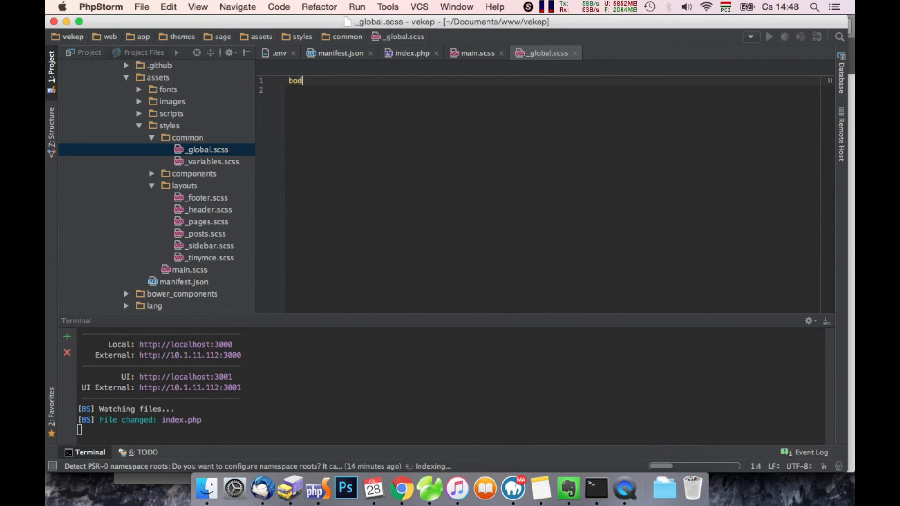
pyautogui.write('y{')
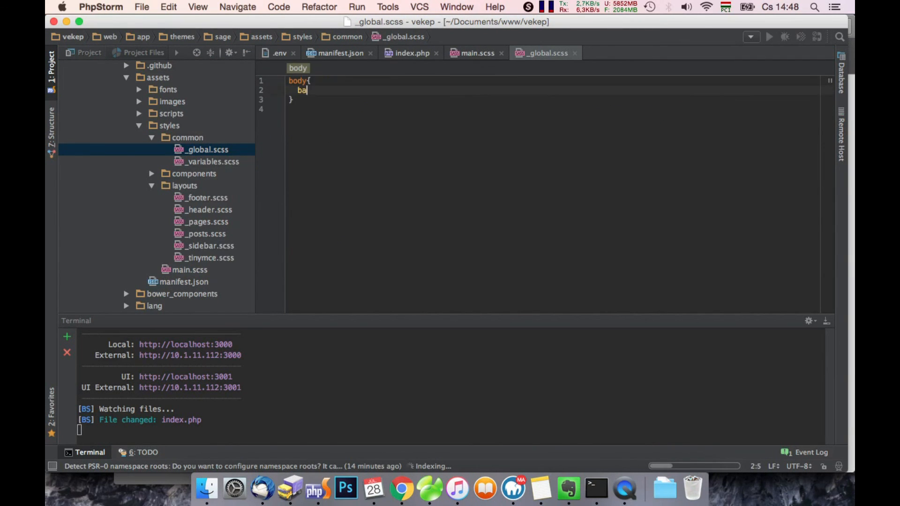
pyautogui.write('ckgr')
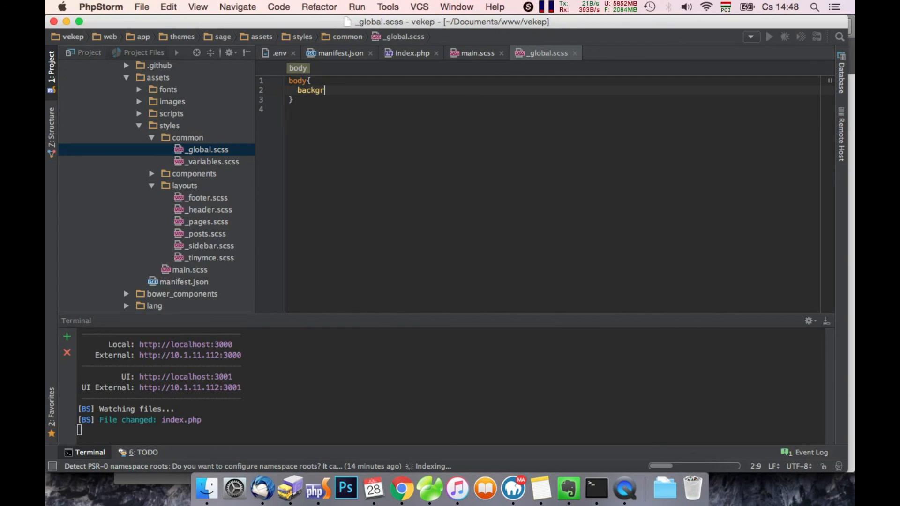
pyautogui.write('ound')
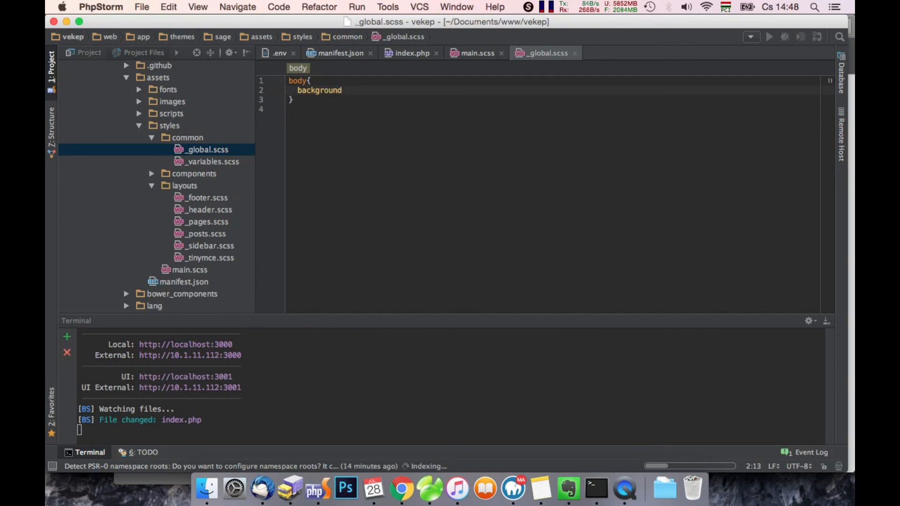
pyautogui.write(': #')
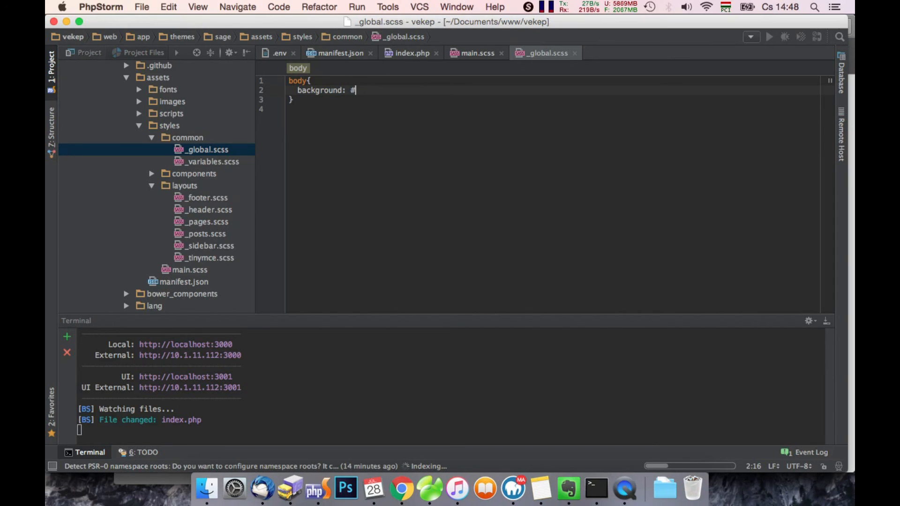
pyautogui.write('ccc')
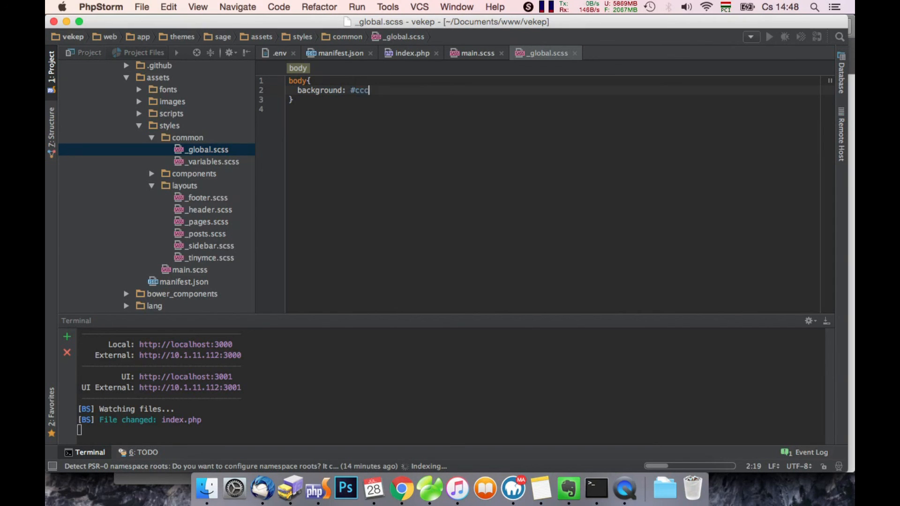
pyautogui.write(';')
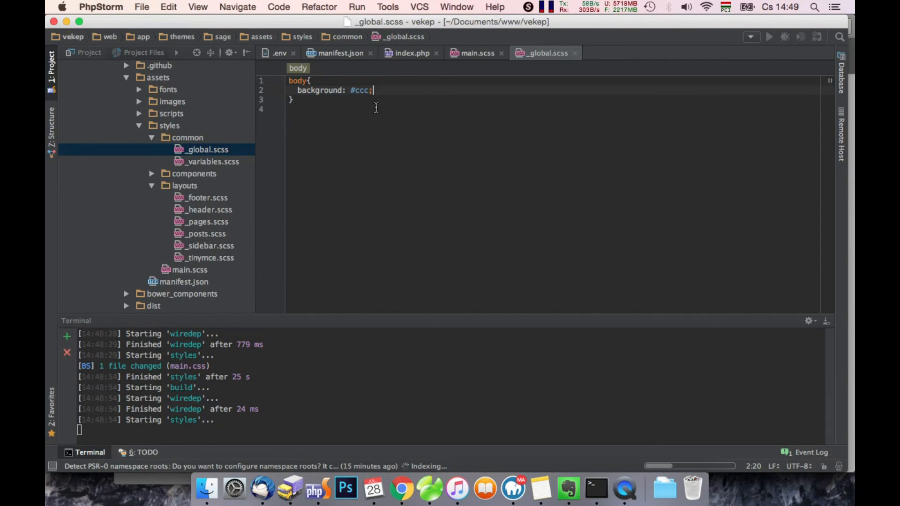
pyautogui.press('cmd+a')
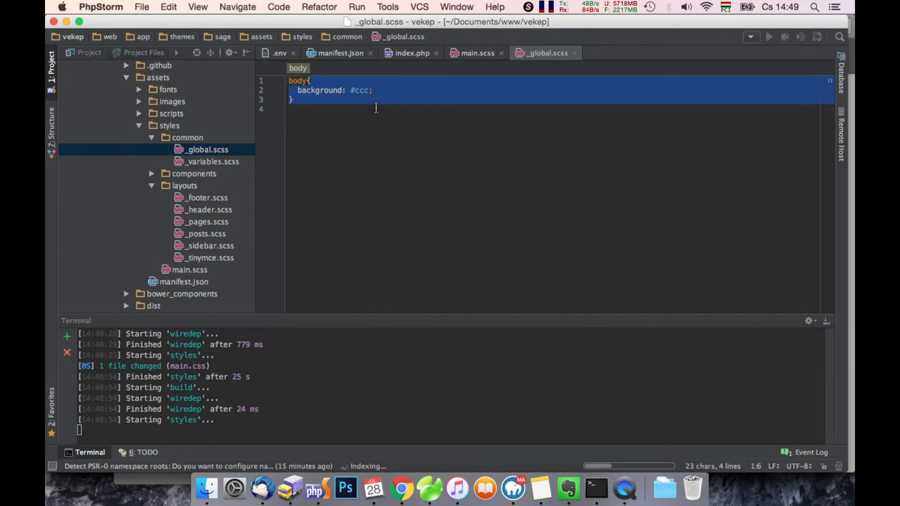